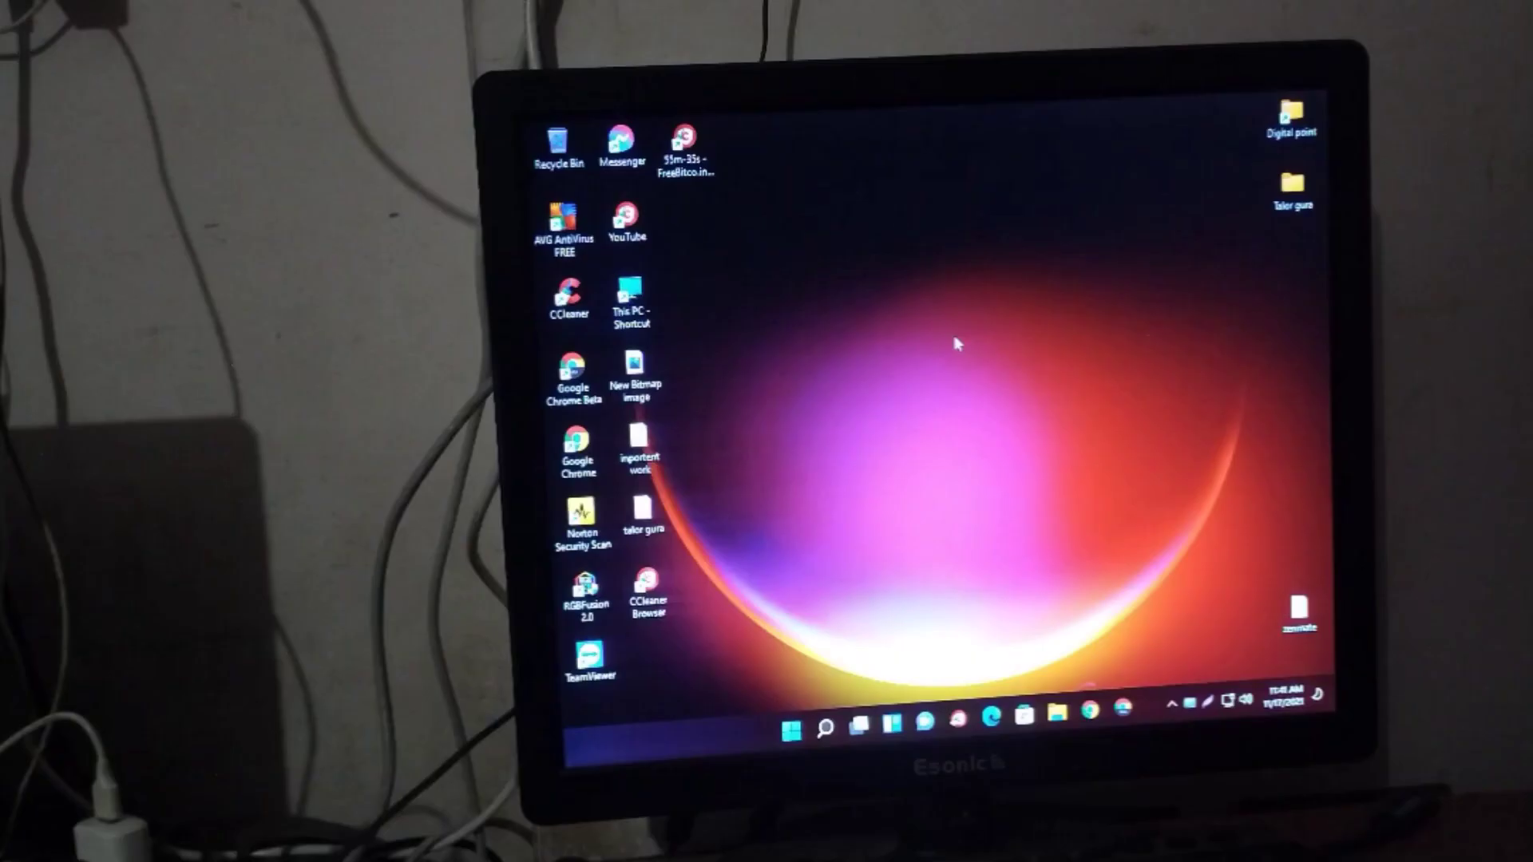
Step: Refresh the desktop, then start a new Chrome profile without signing in to an account
right_click(957, 343)
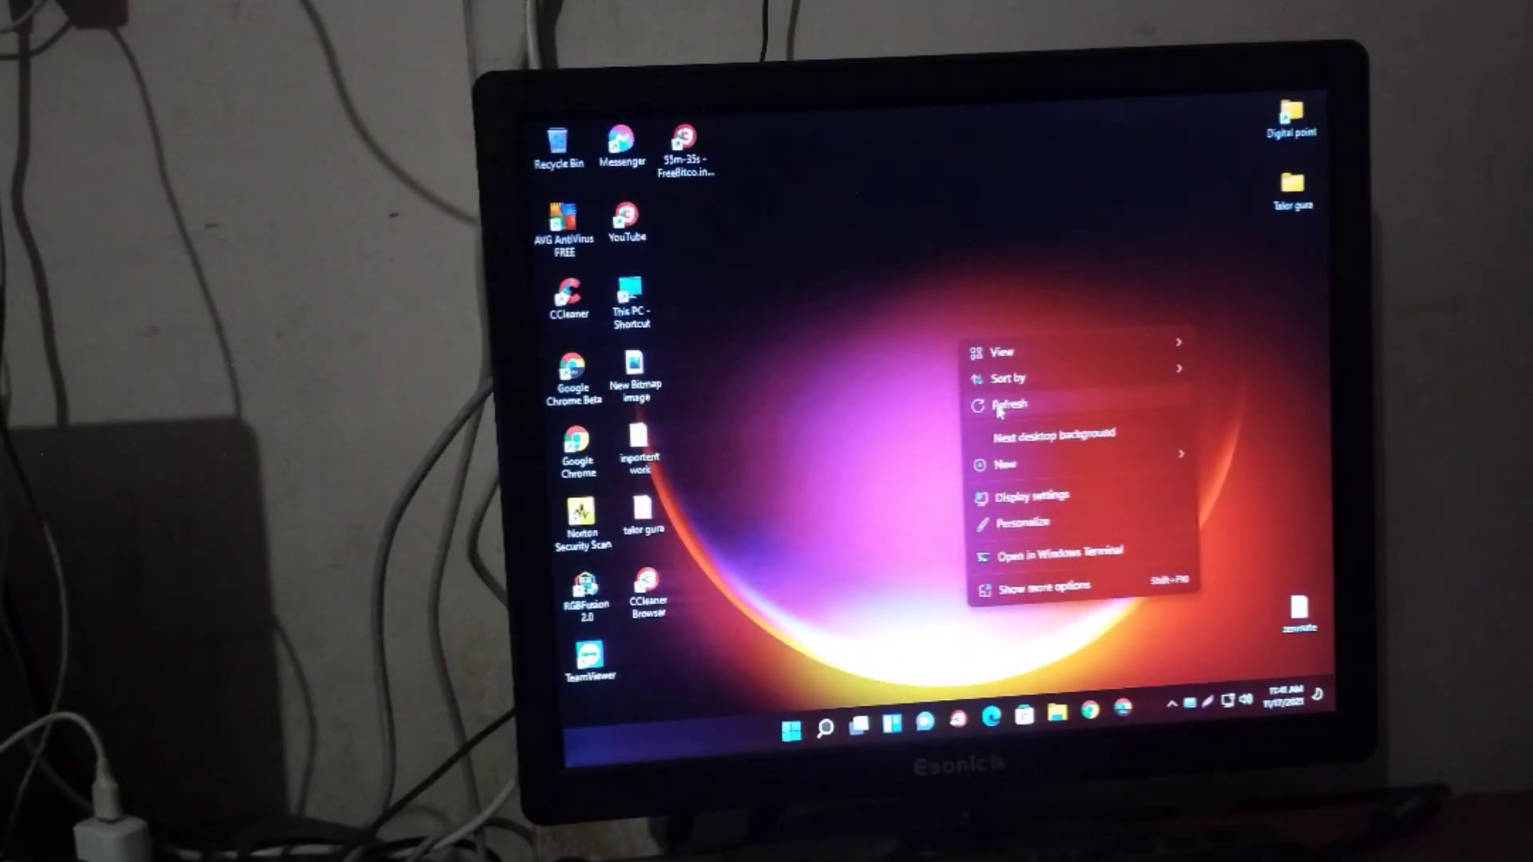
click(1018, 404)
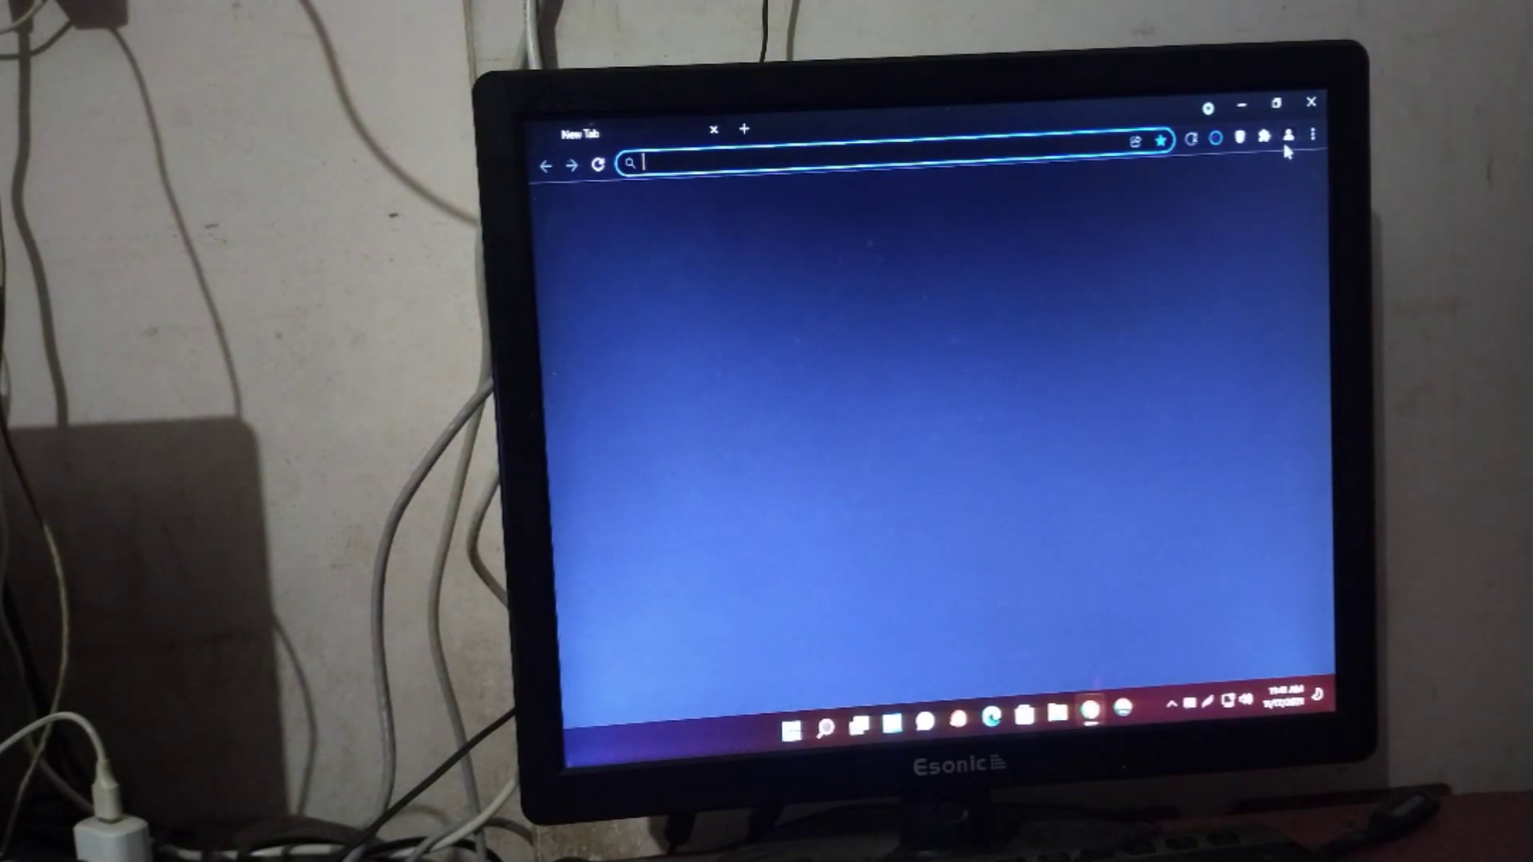
click(1289, 134)
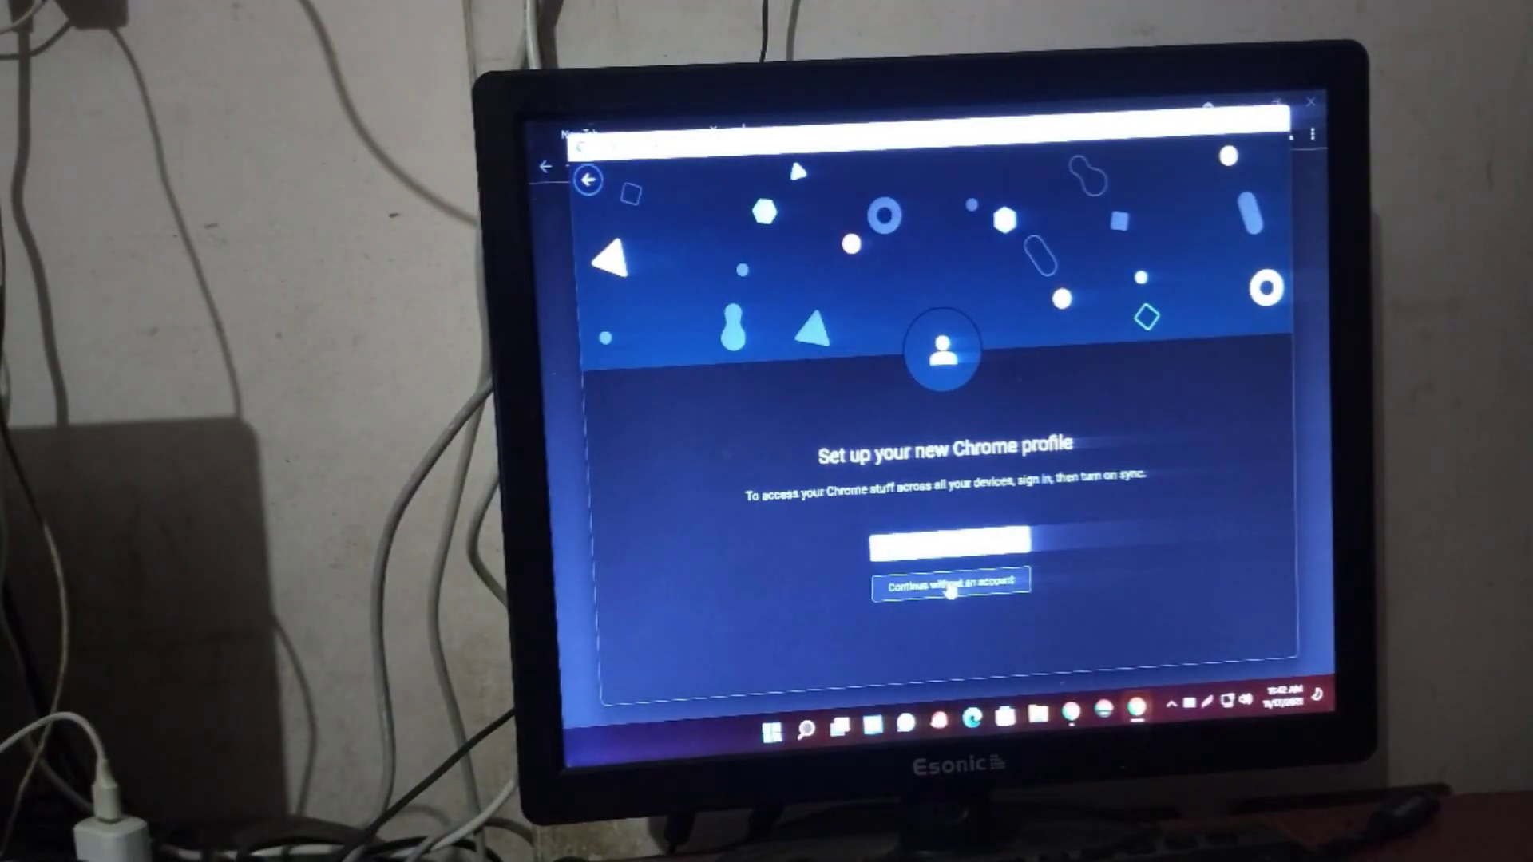
click(943, 586)
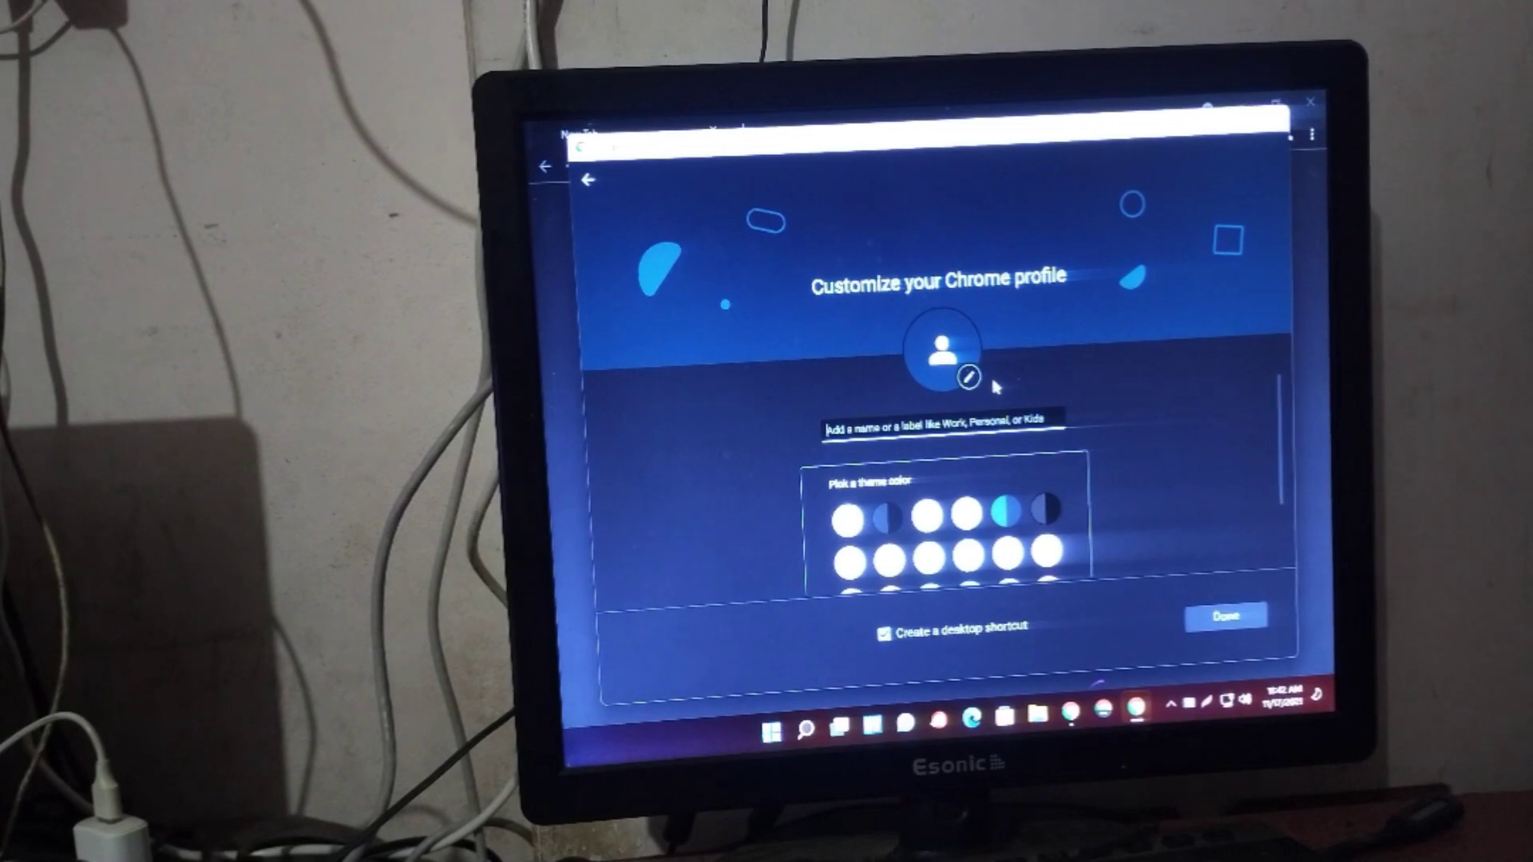
Step: Name the profile 'ani', keep the theme colour and desktop shortcut, and finish creating it
text(a)
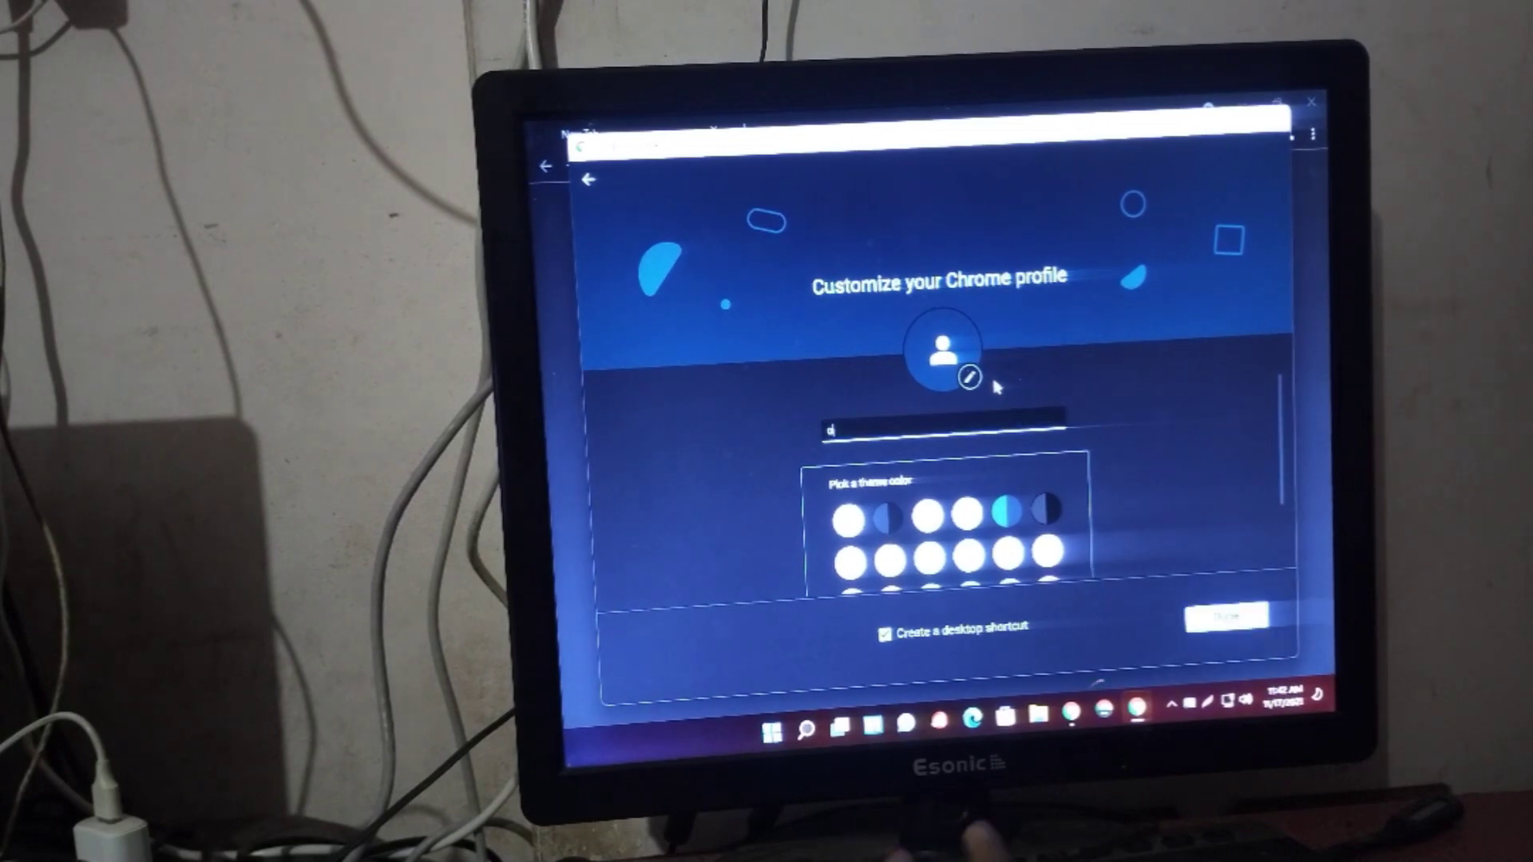
text(ni)
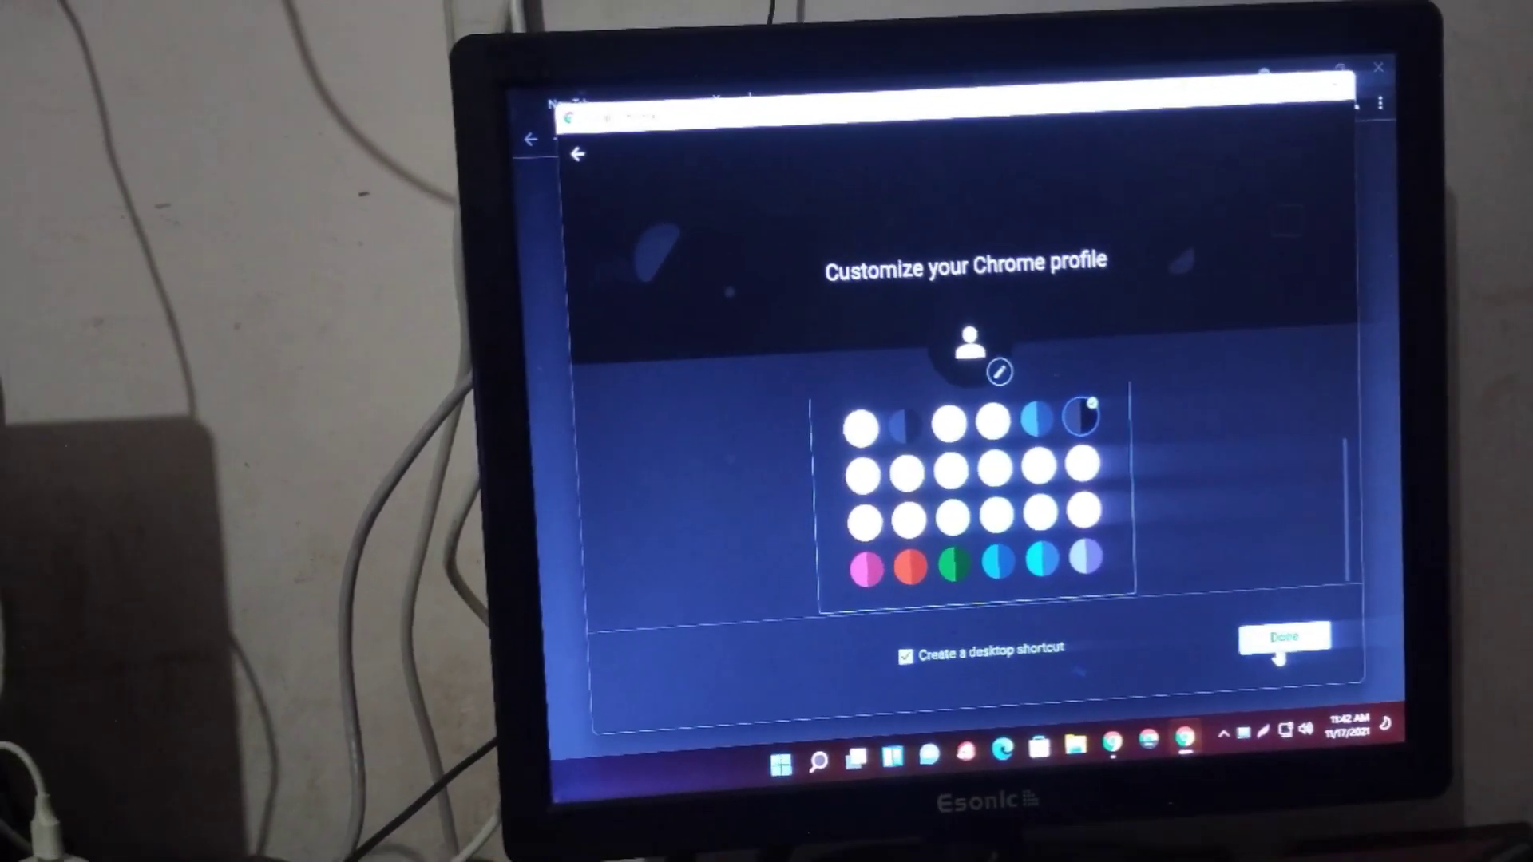
click(1283, 636)
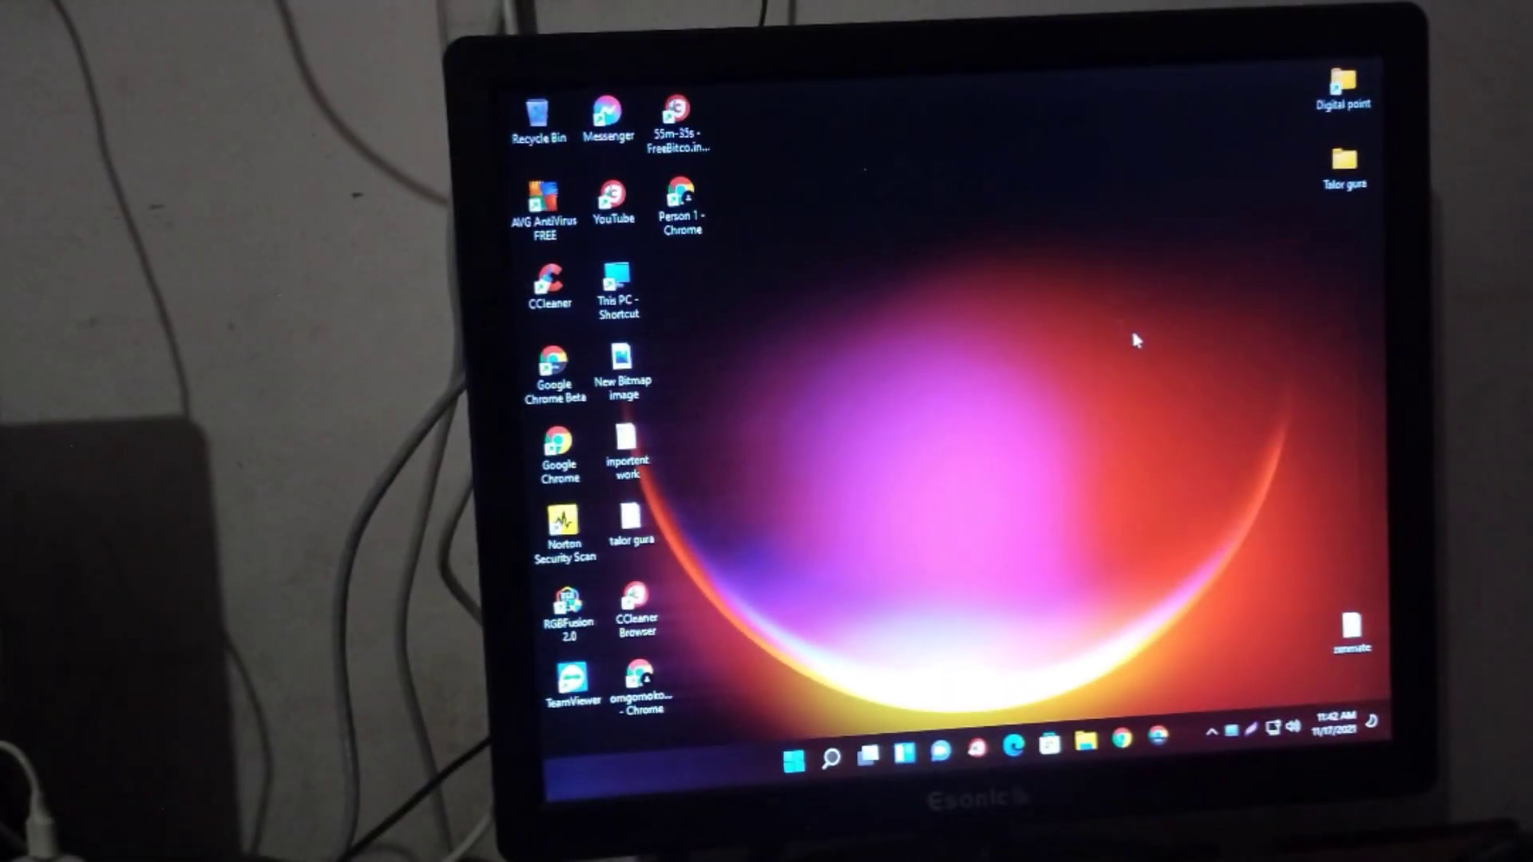
mouse_move(765, 204)
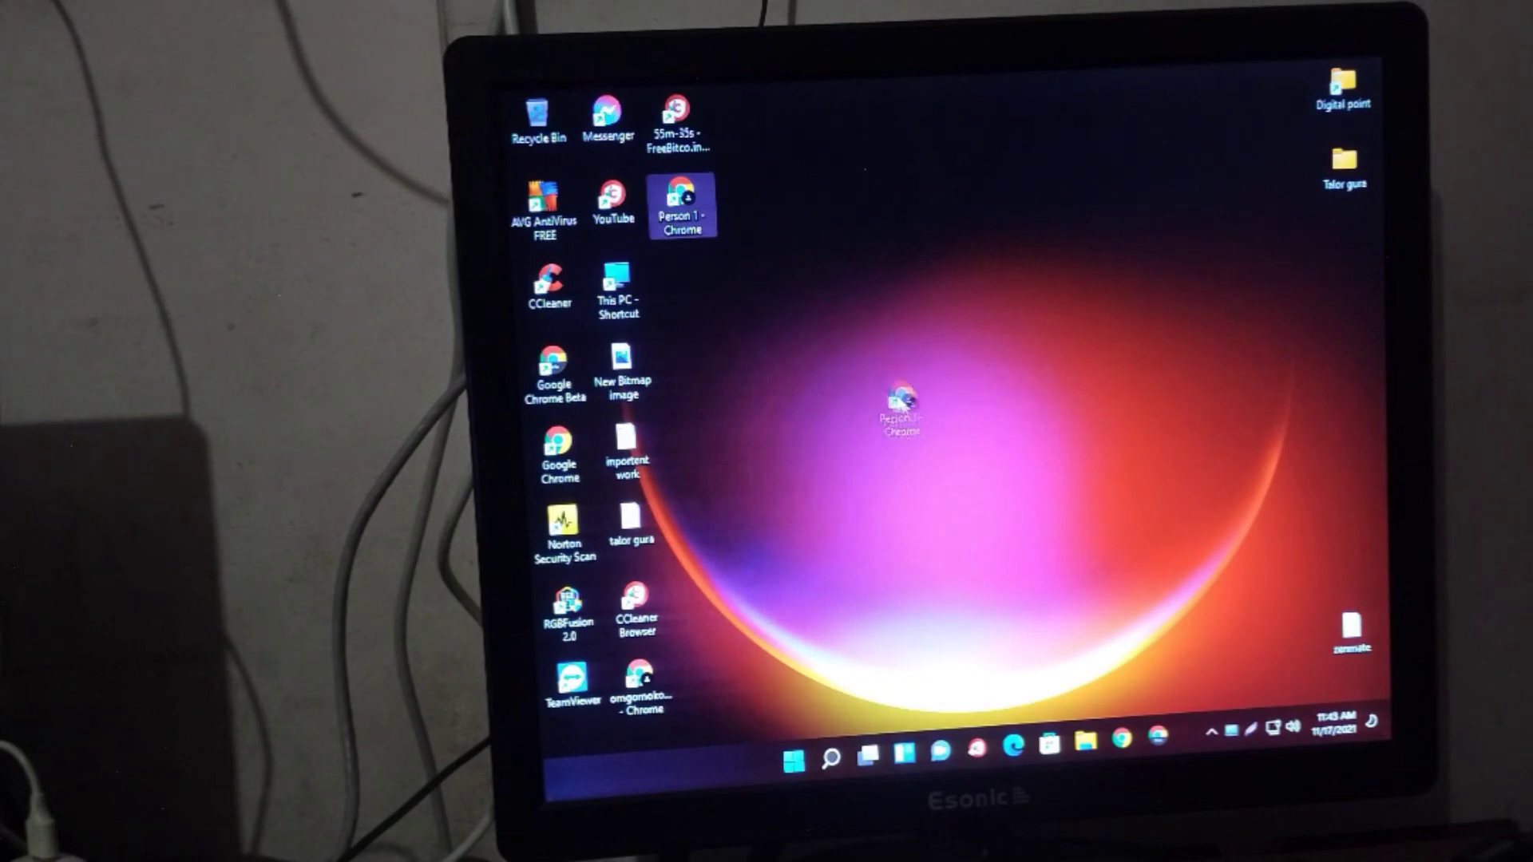
Step: Move the Person 1 - Chrome shortcut to the open upper-middle desktop area and launch that profile
drag(898, 406, 1008, 337)
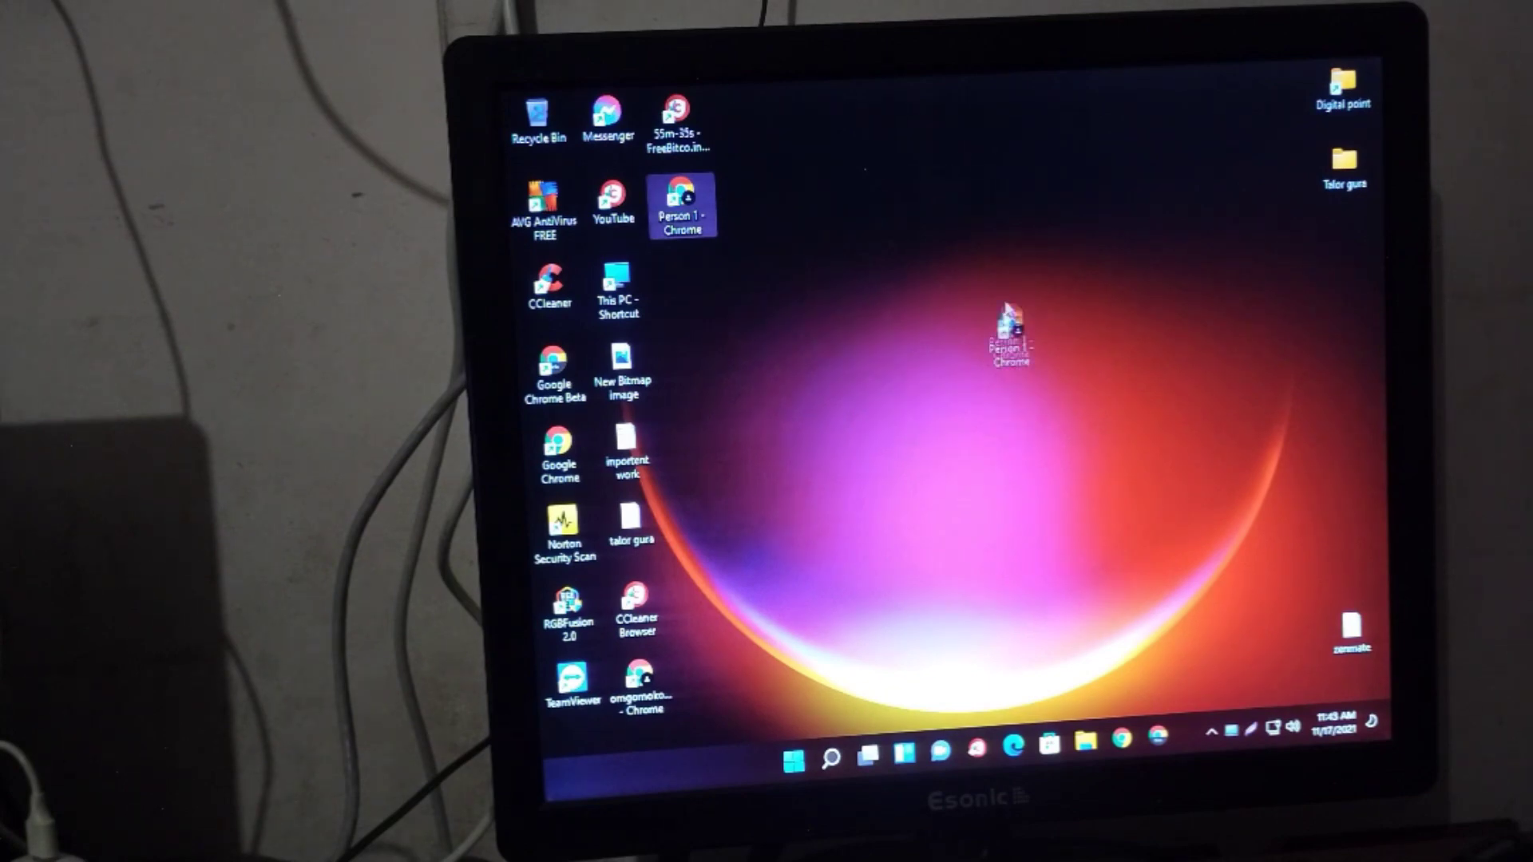
right_click(1012, 337)
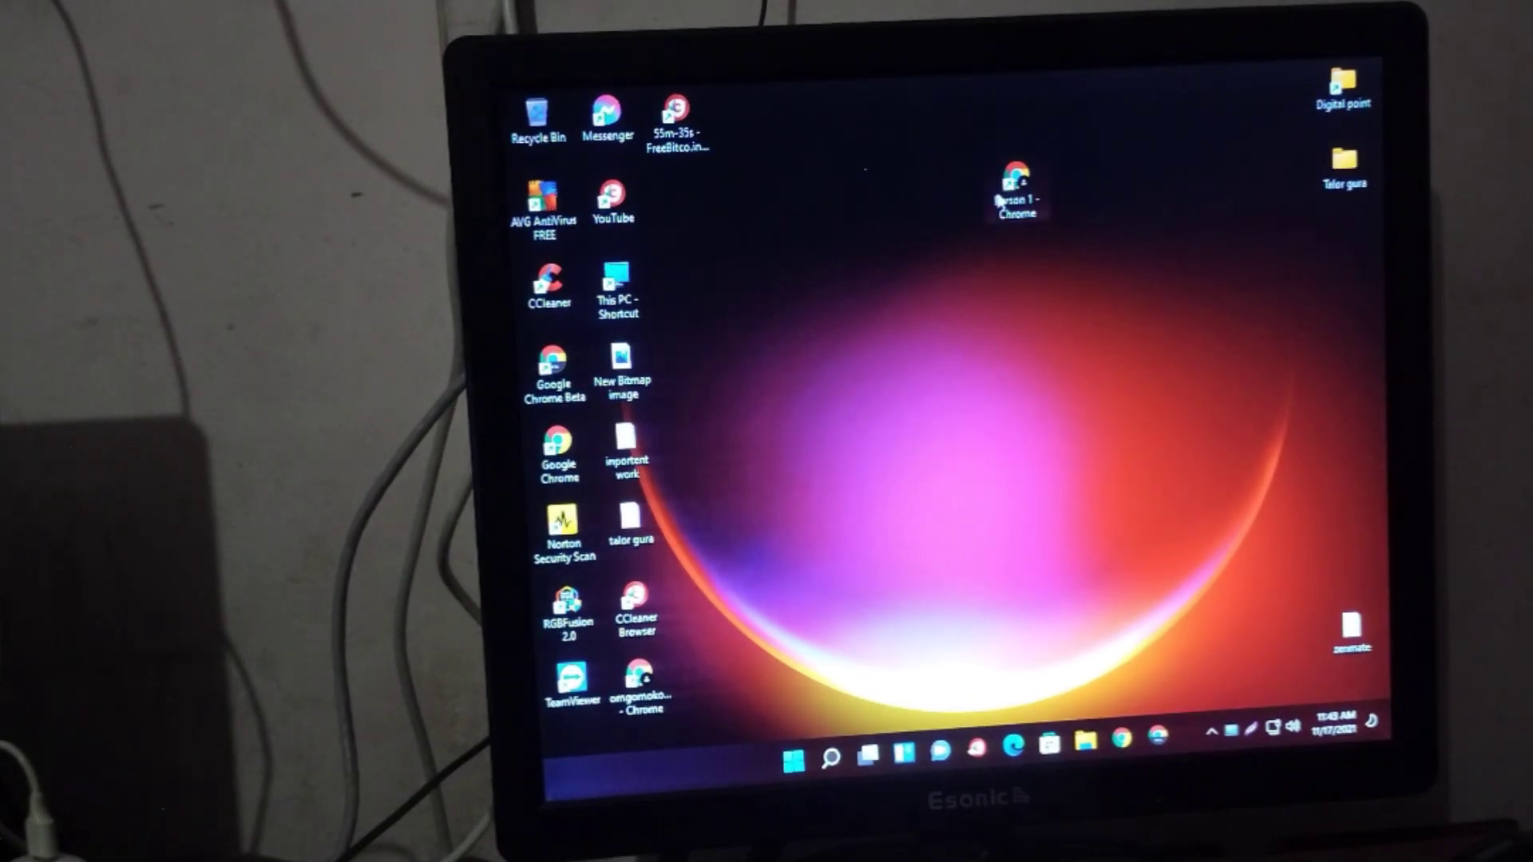
click(1017, 185)
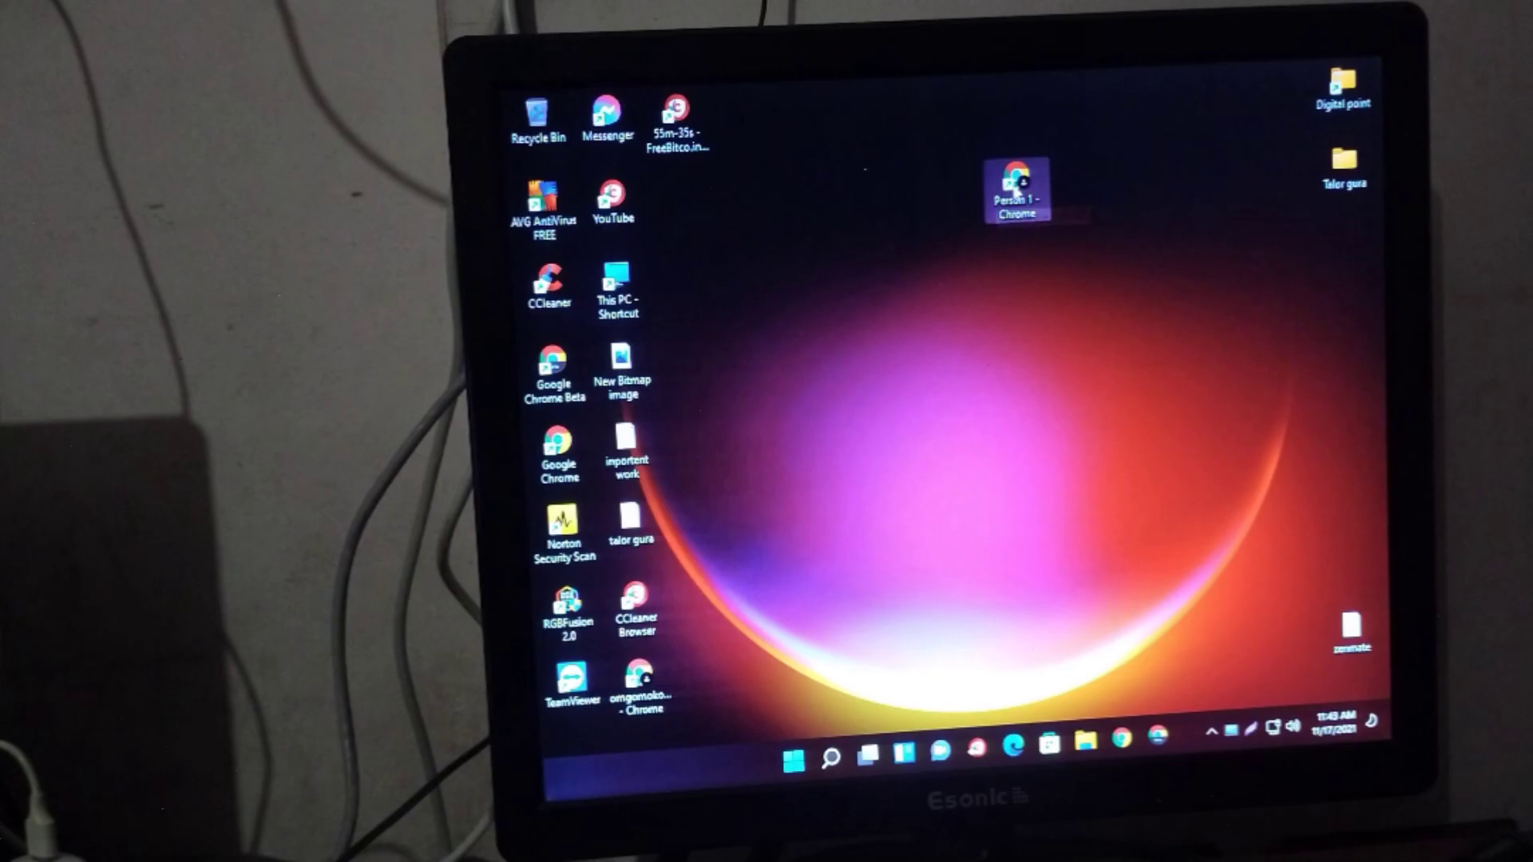
double_click(1017, 182)
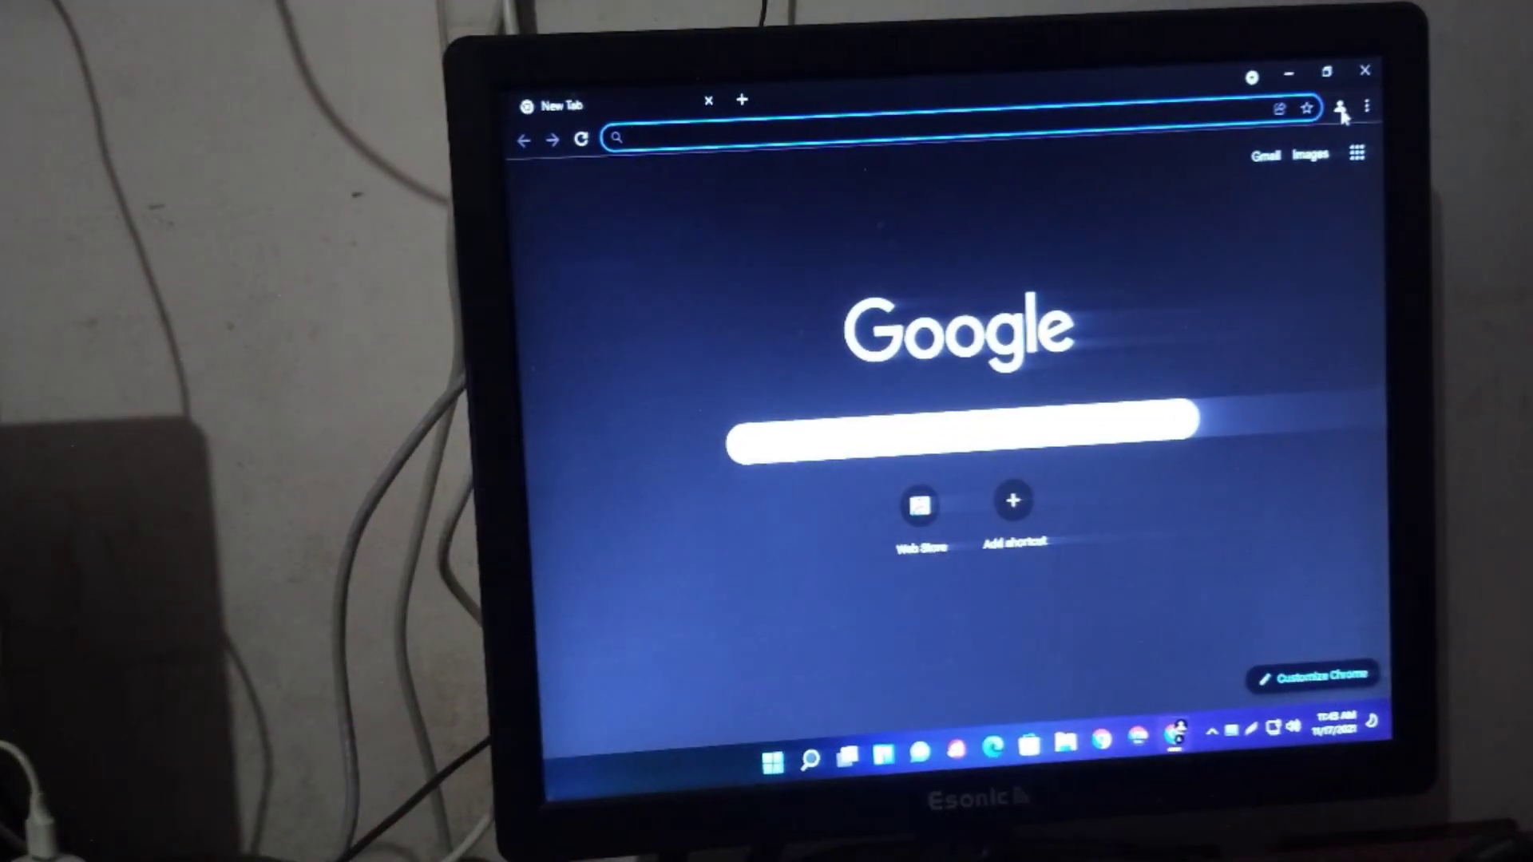
Step: Add another profile without an account, blue theme and desktop shortcut, opening its own window
click(1339, 107)
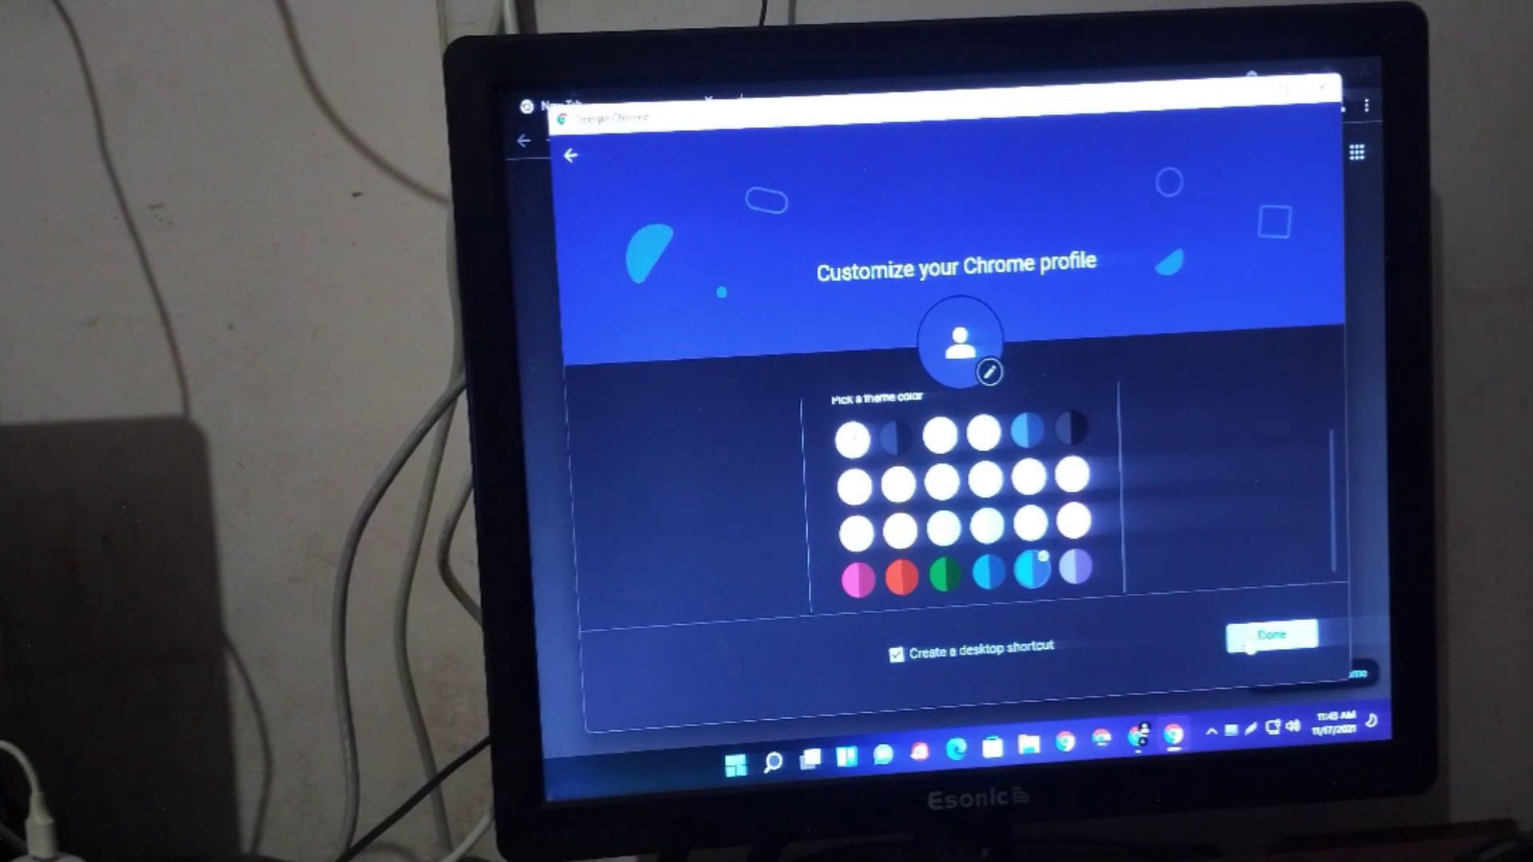
click(1270, 634)
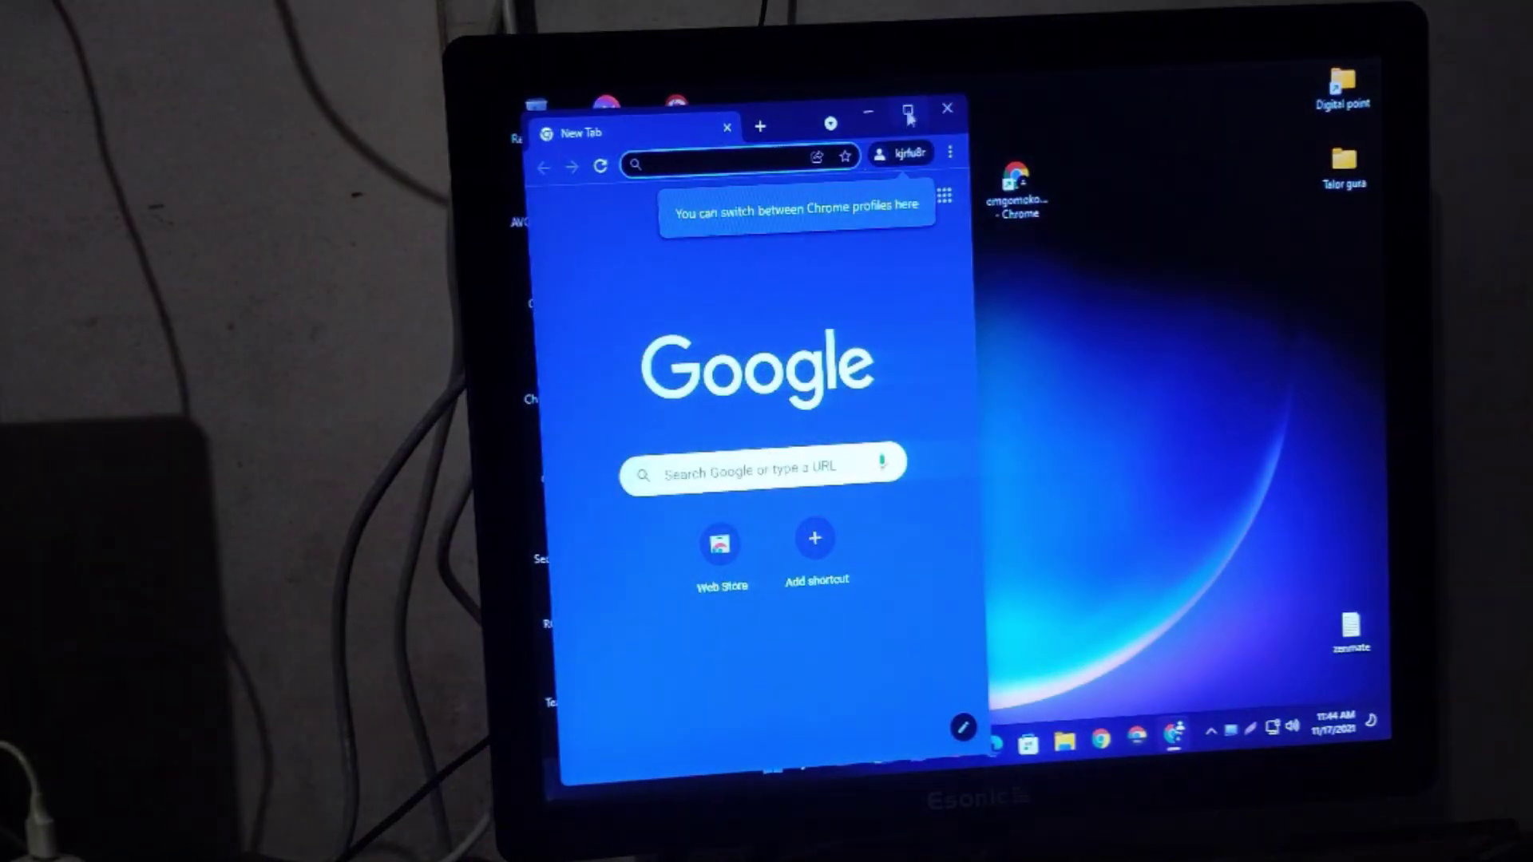
Step: Maximise the blue window, then create a green-themed profile named 'fgkg' in its own window
click(909, 111)
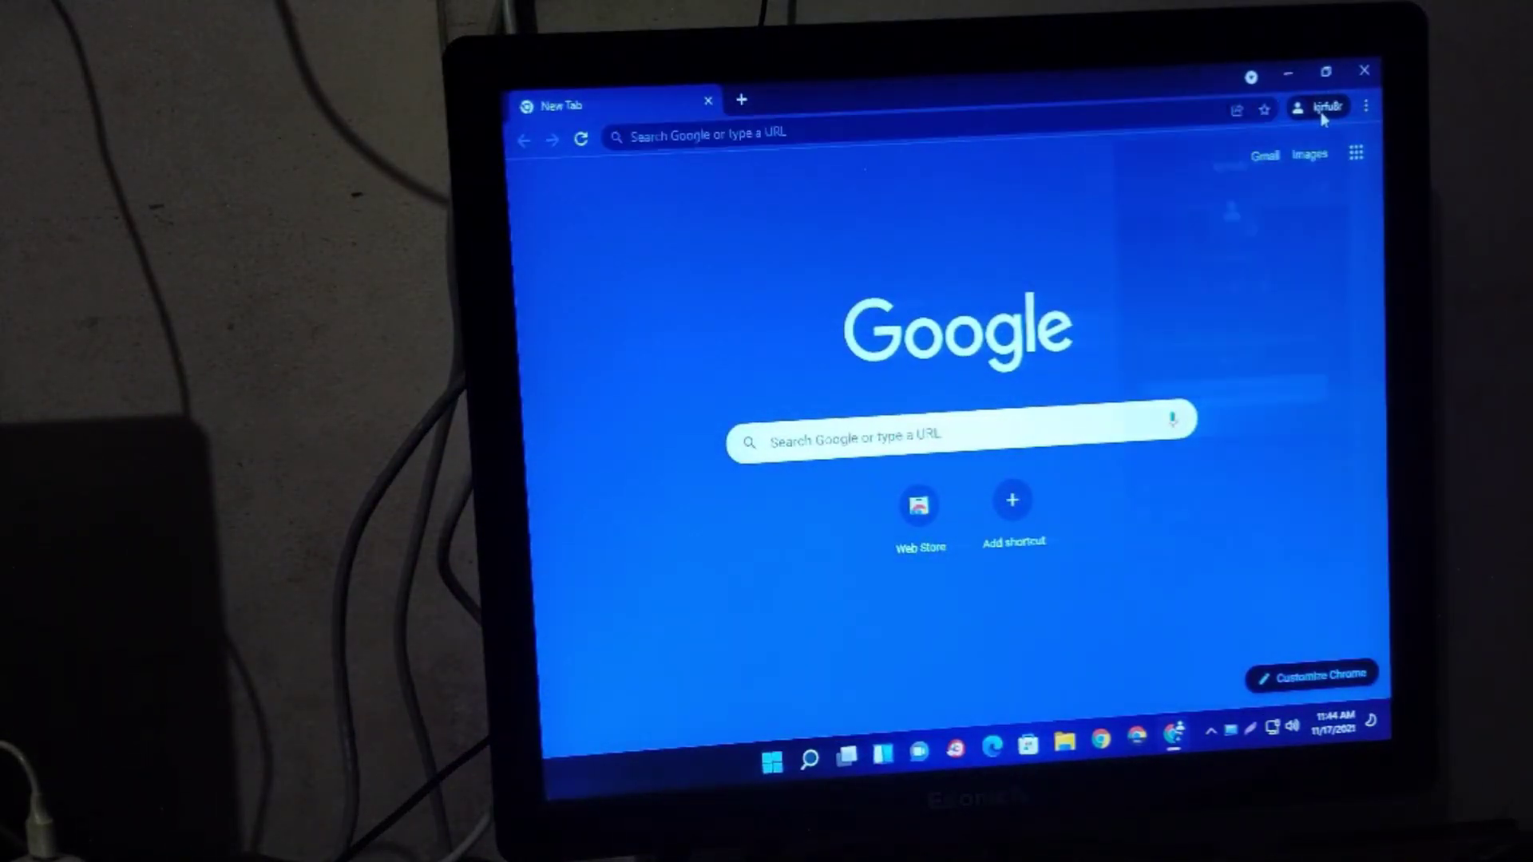
click(1296, 107)
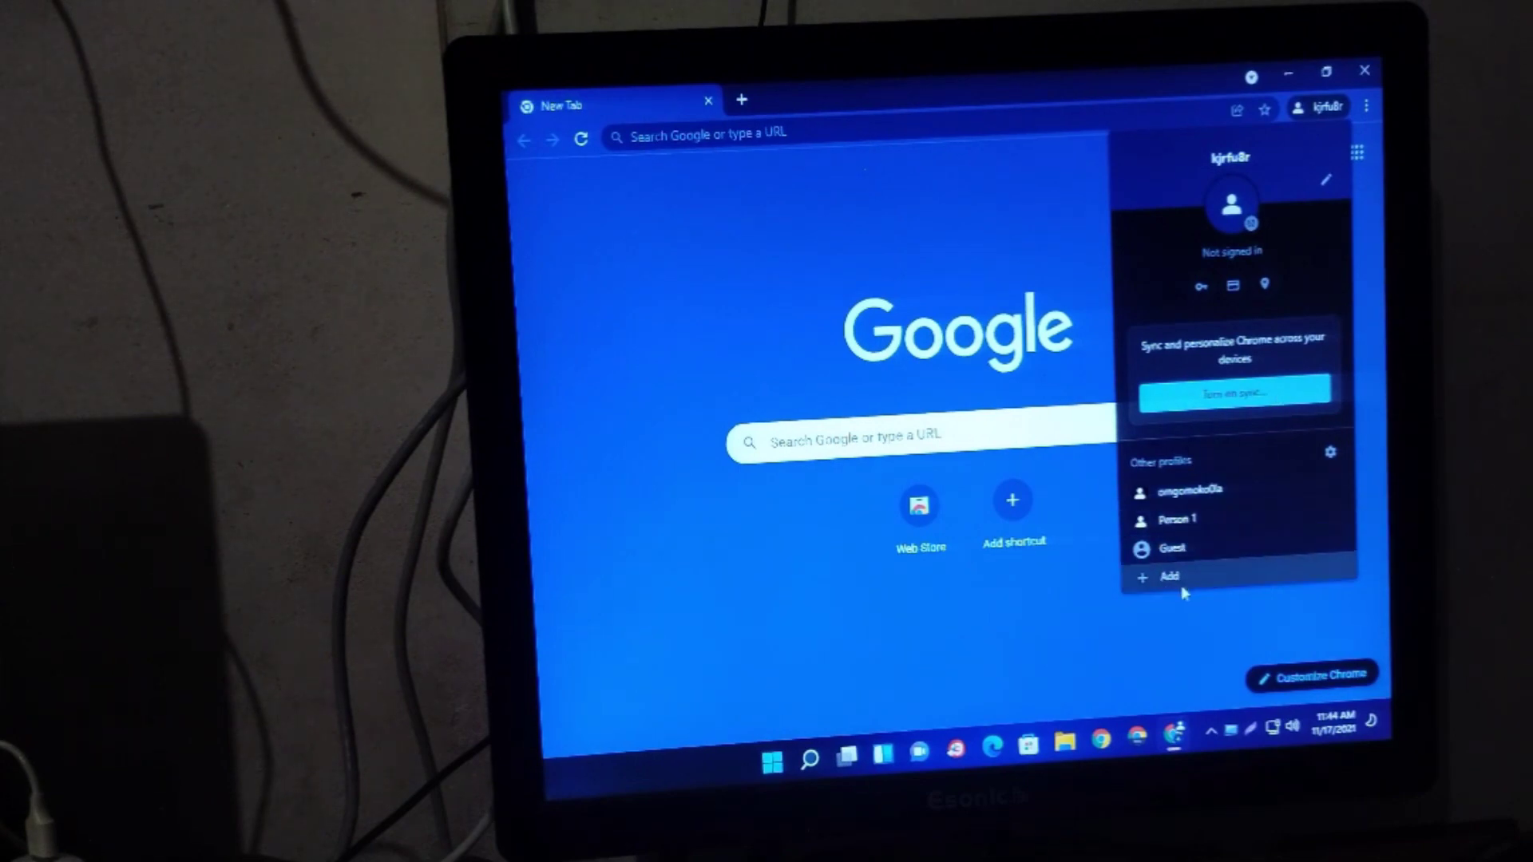
click(1169, 576)
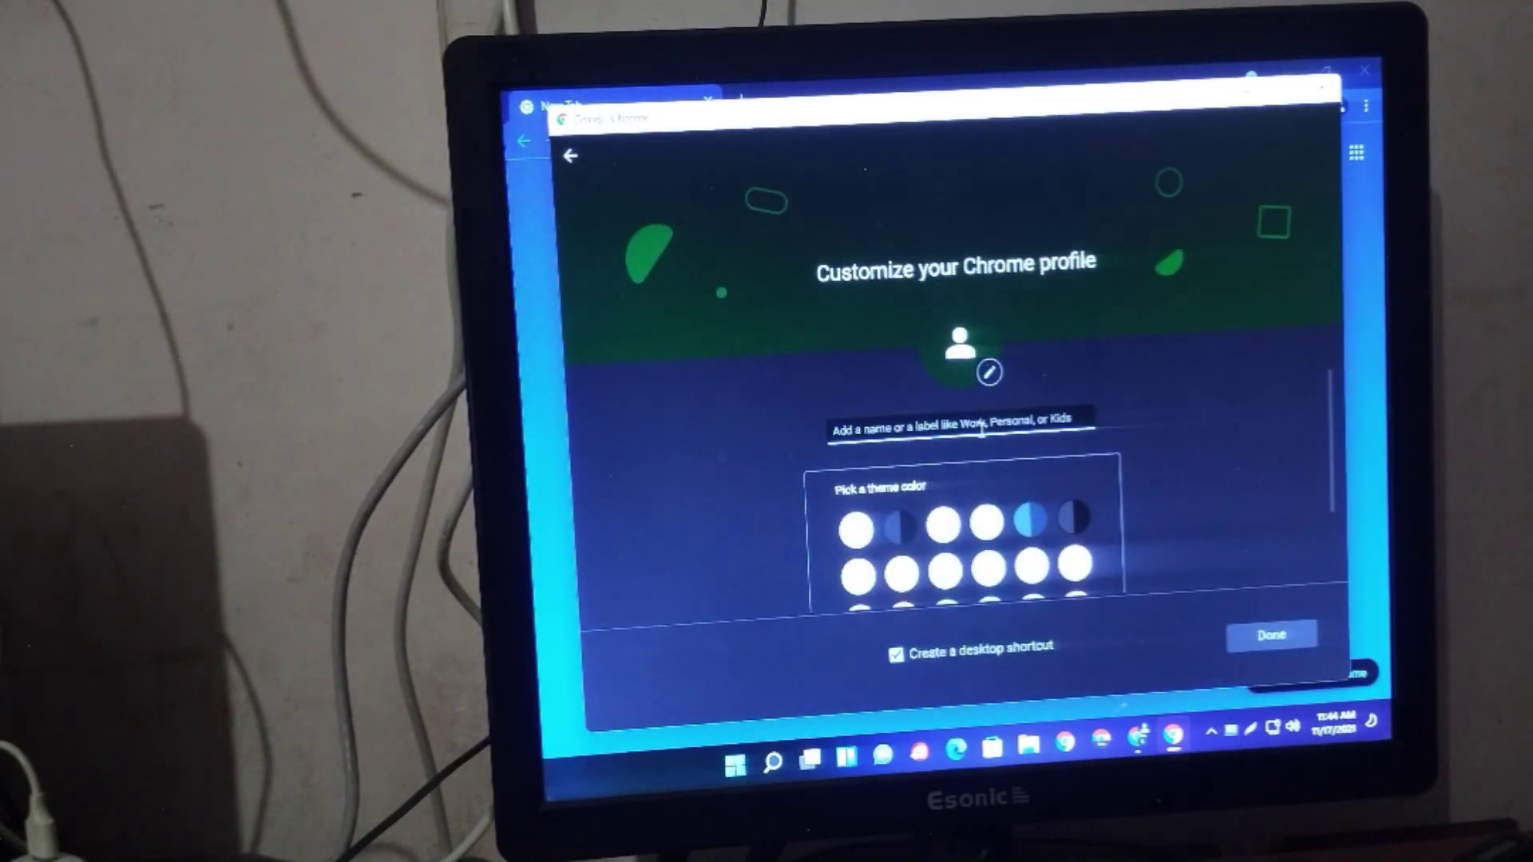
click(1269, 634)
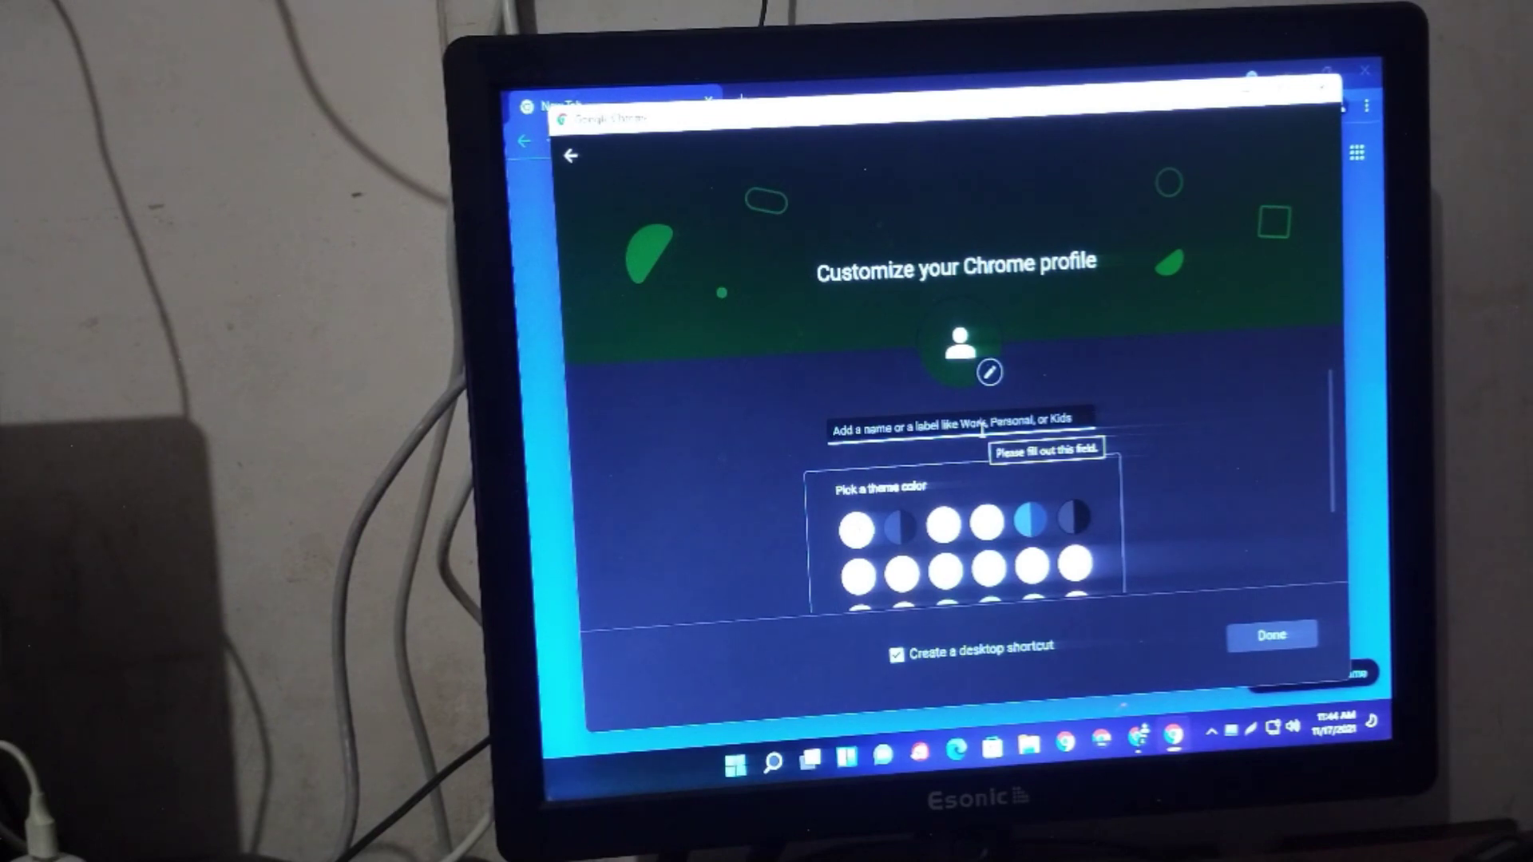
text(fgkgfjng;)
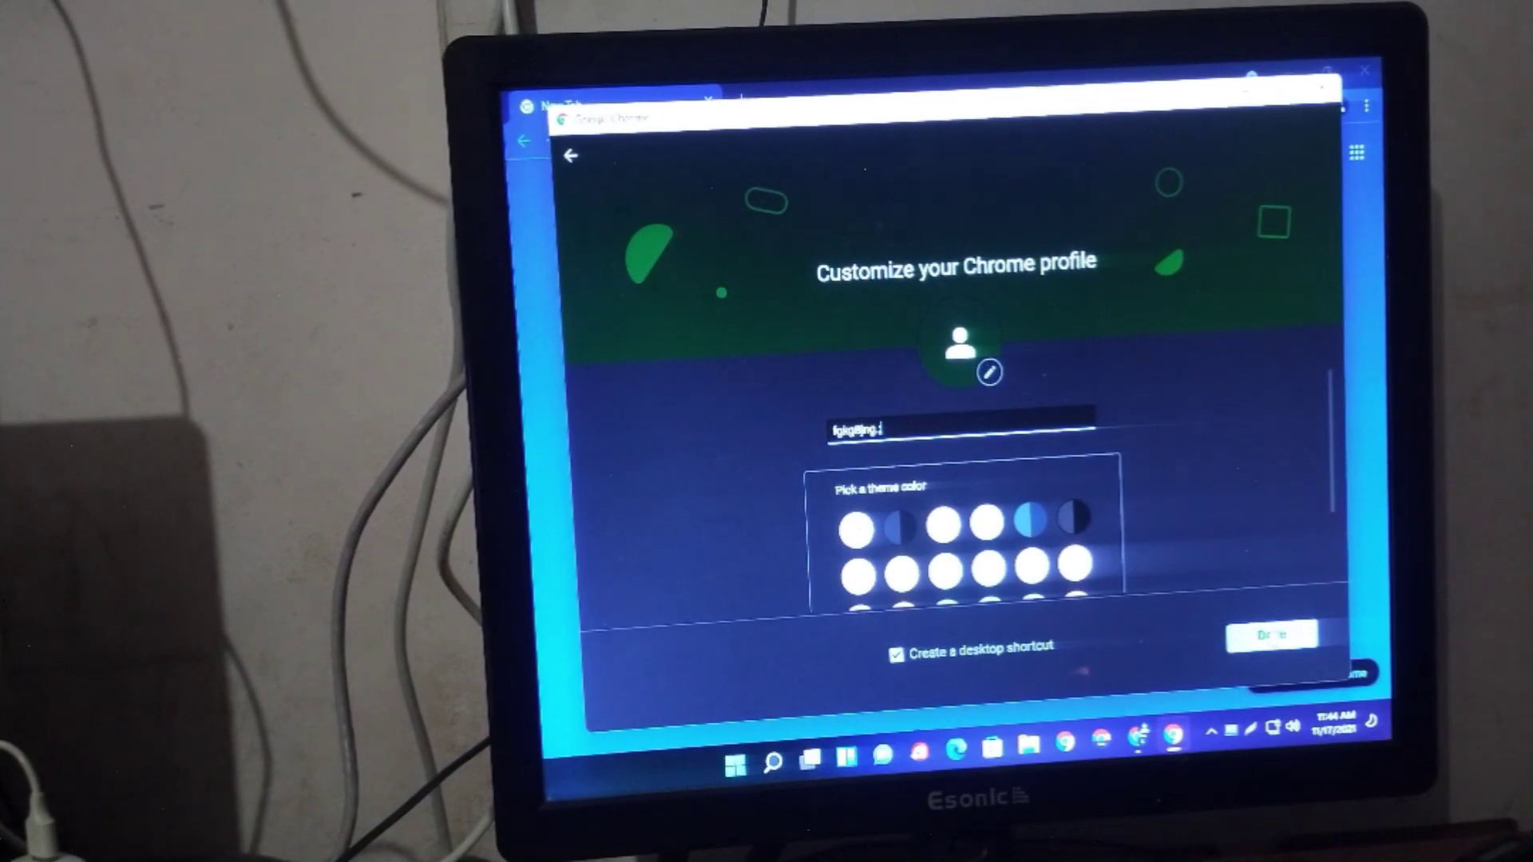
click(1273, 634)
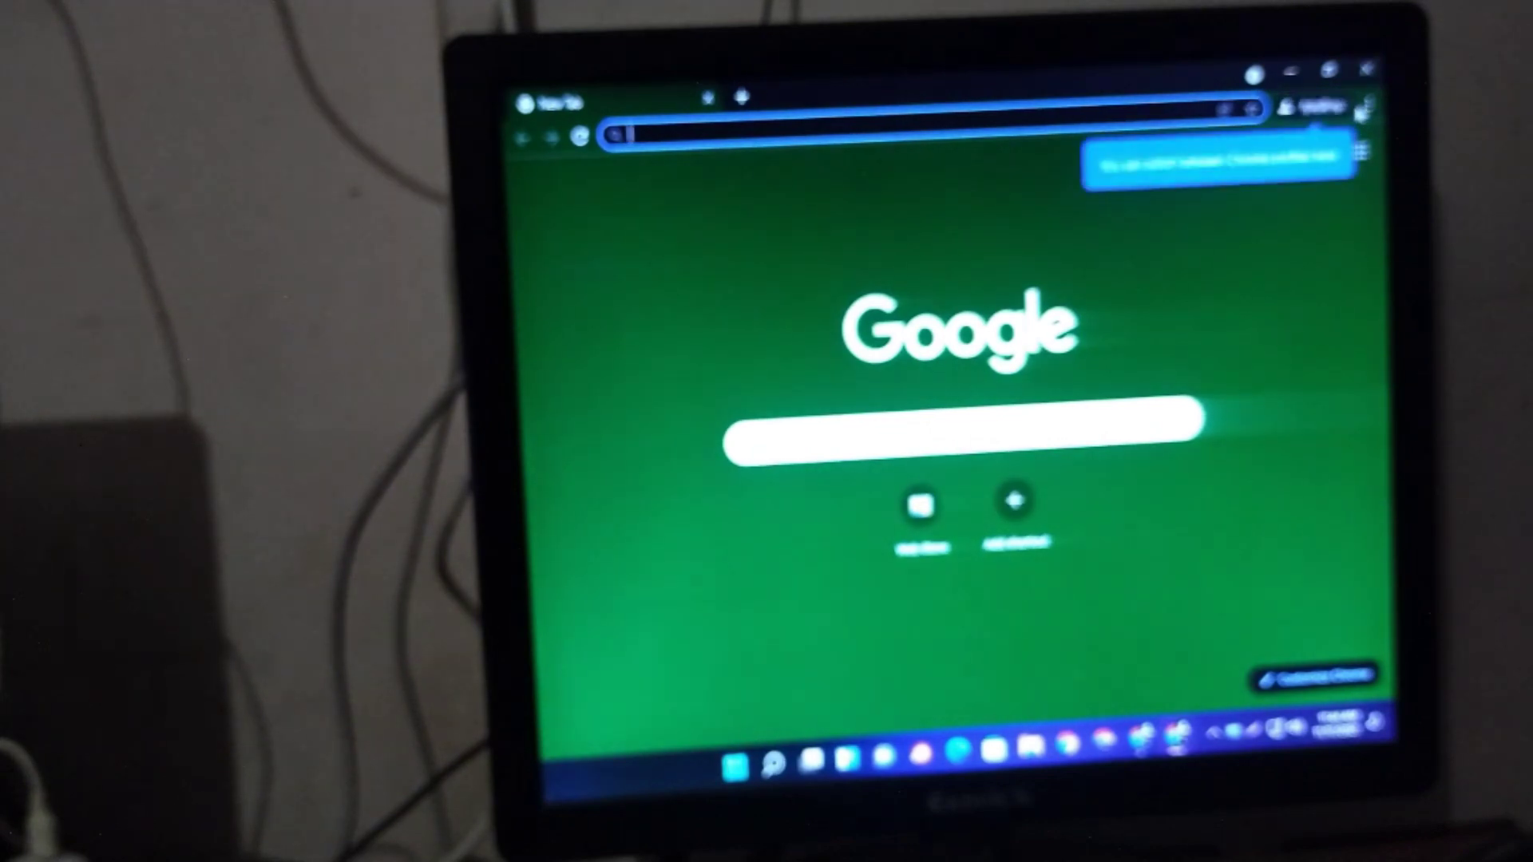
Step: Create a profile named 'kijguyy' without an account, default blue theme, opening its own window
click(1310, 105)
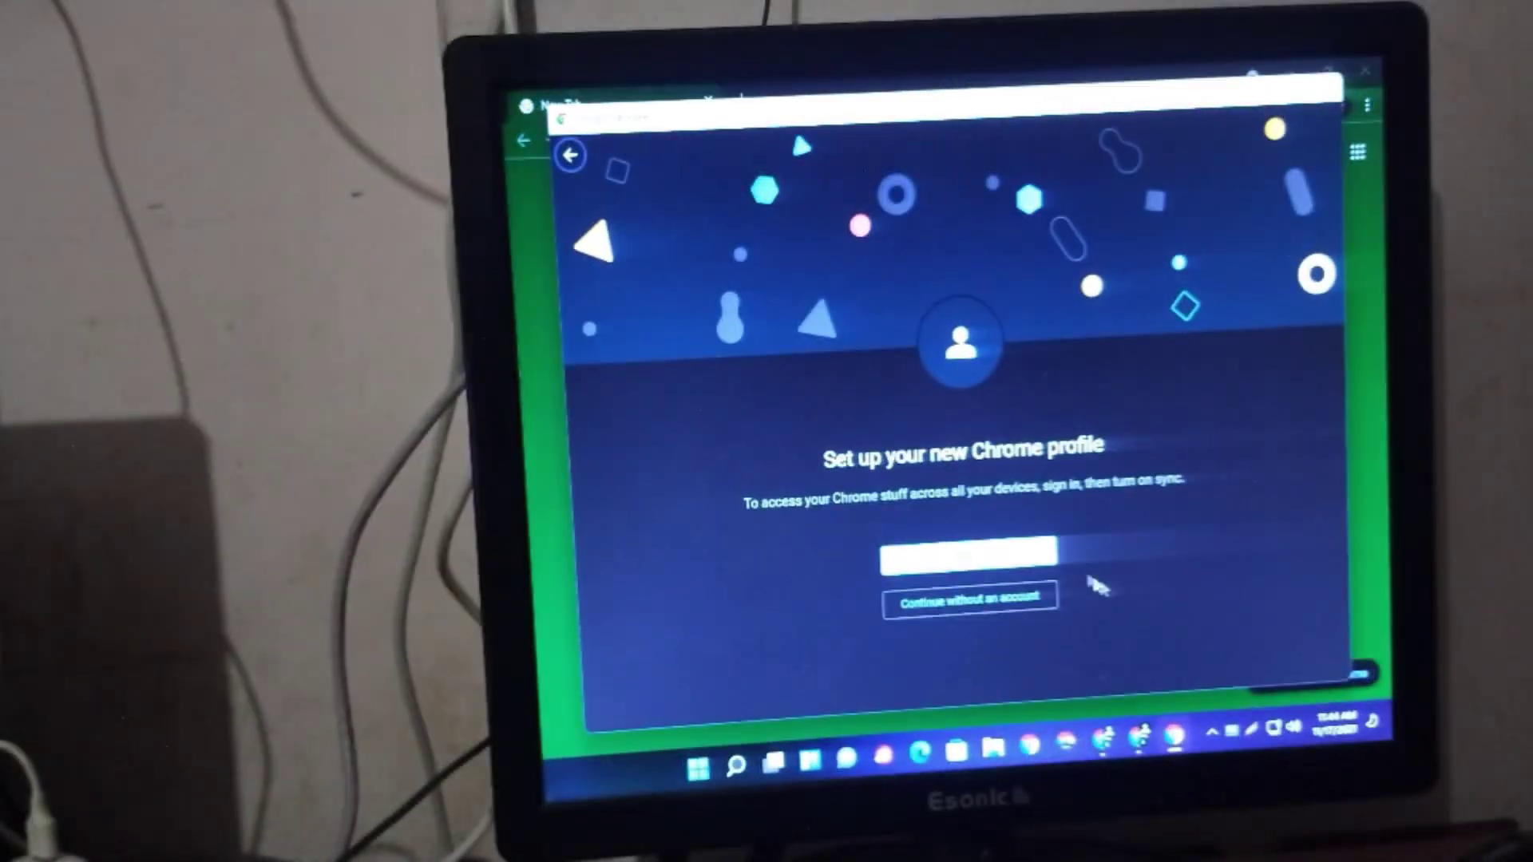
click(967, 599)
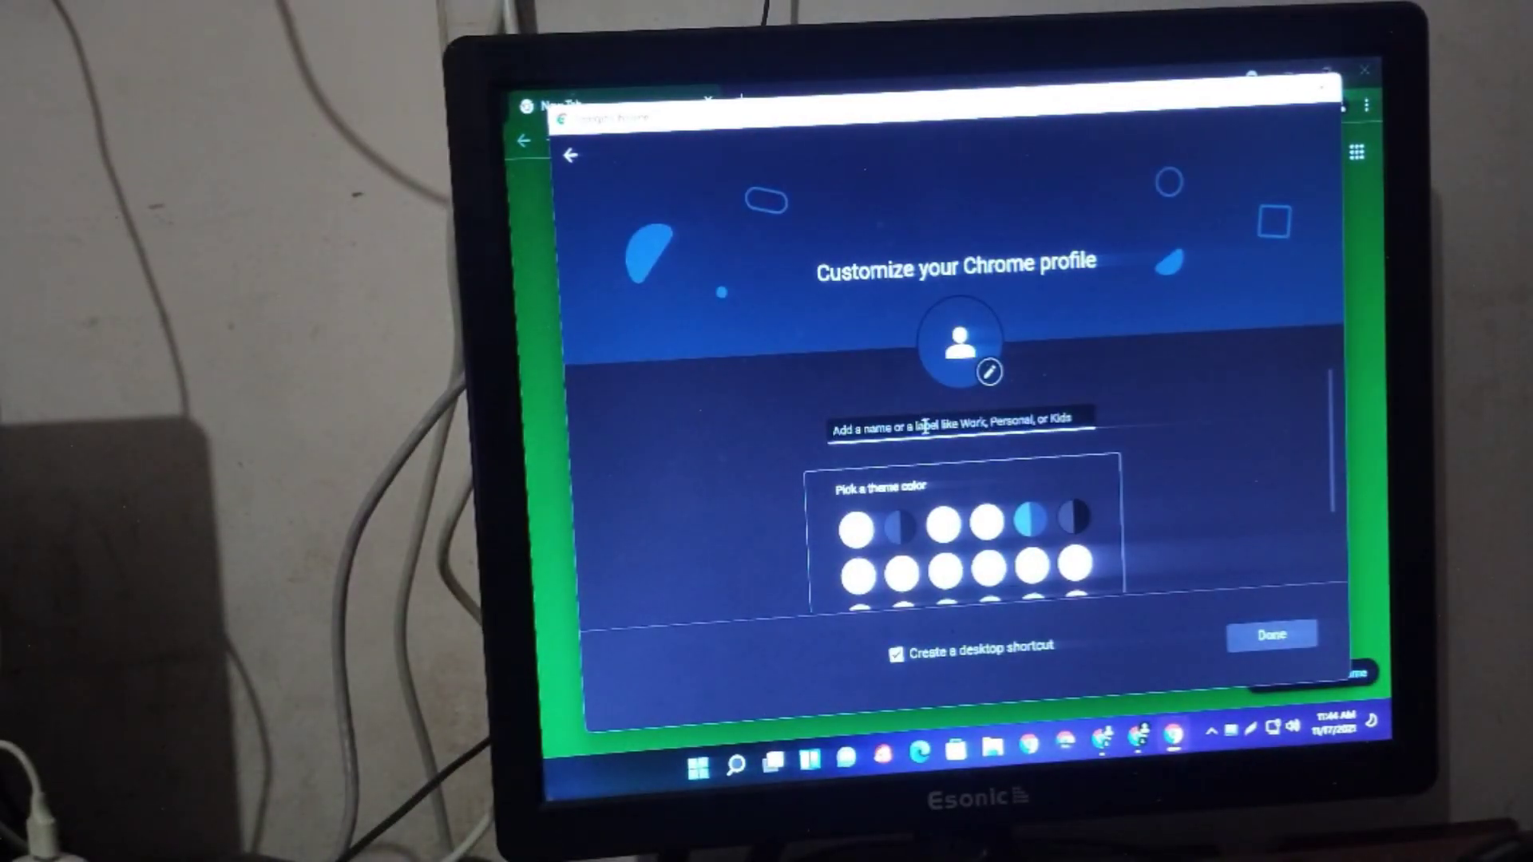
text(kij)
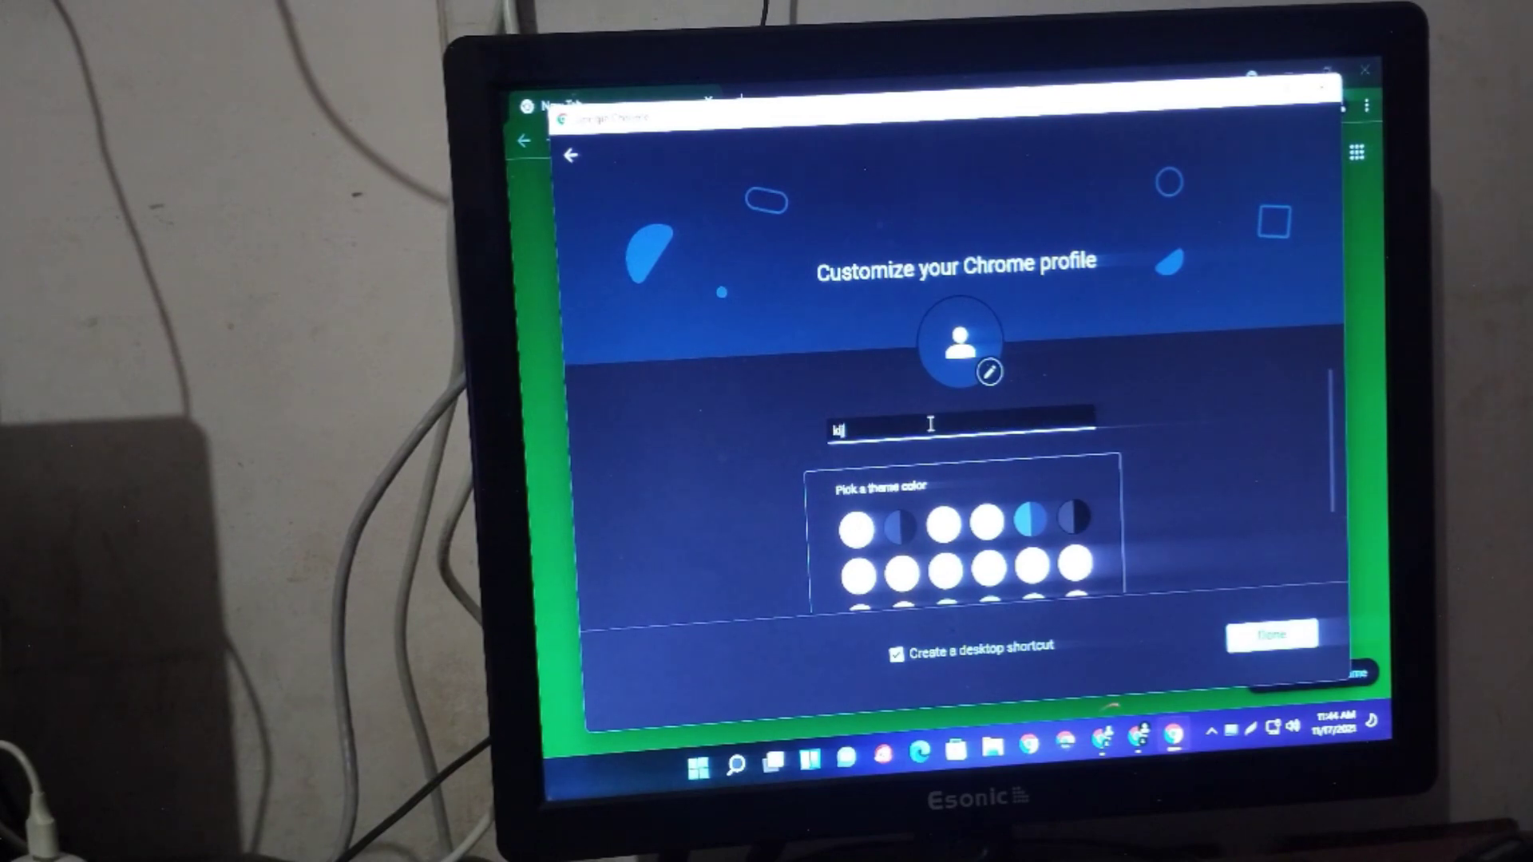
text(guyy)
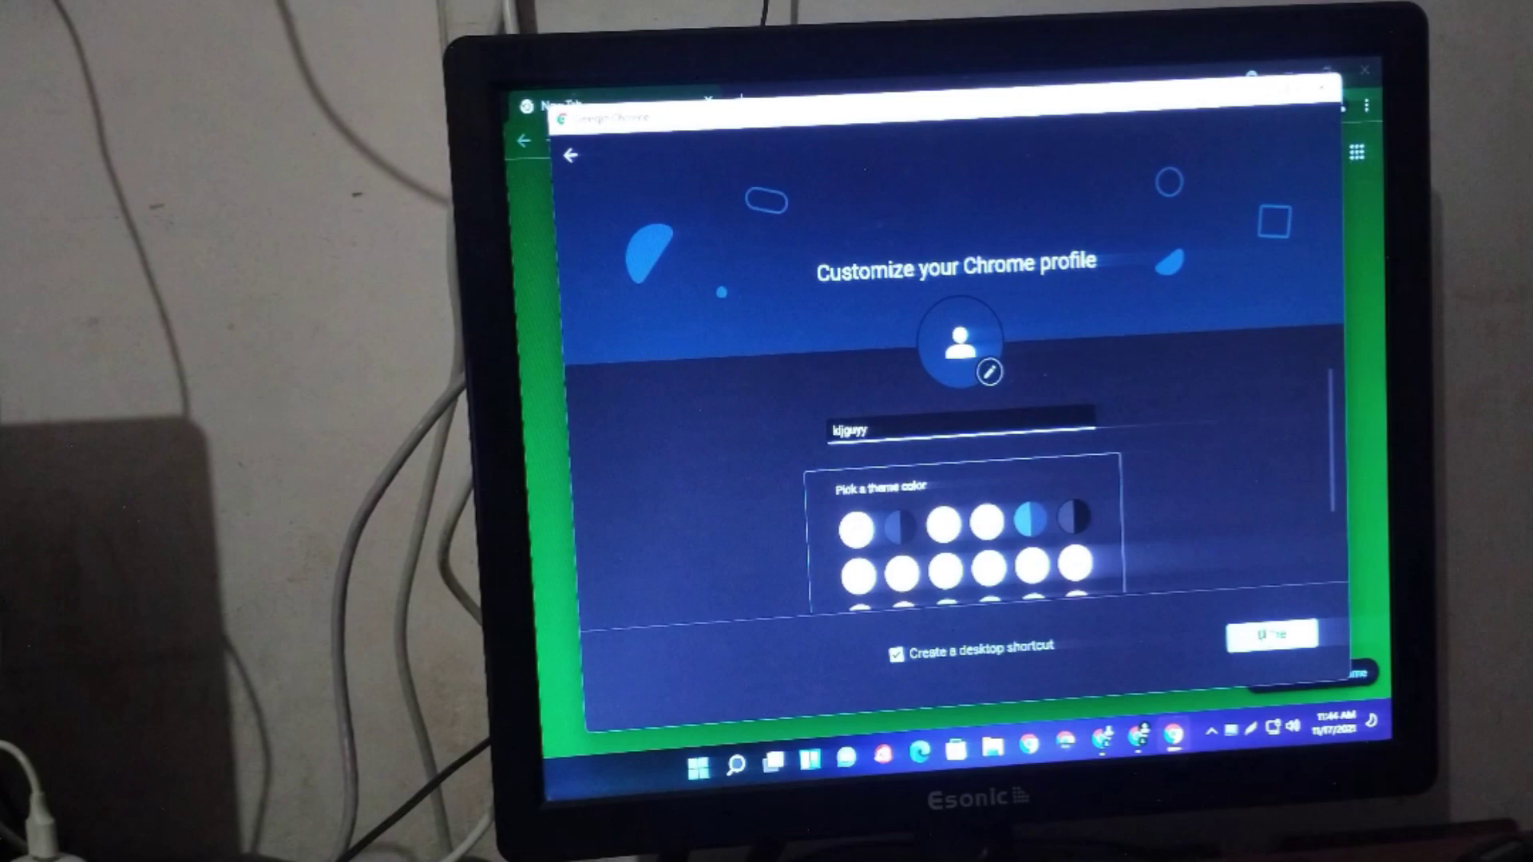
click(1273, 634)
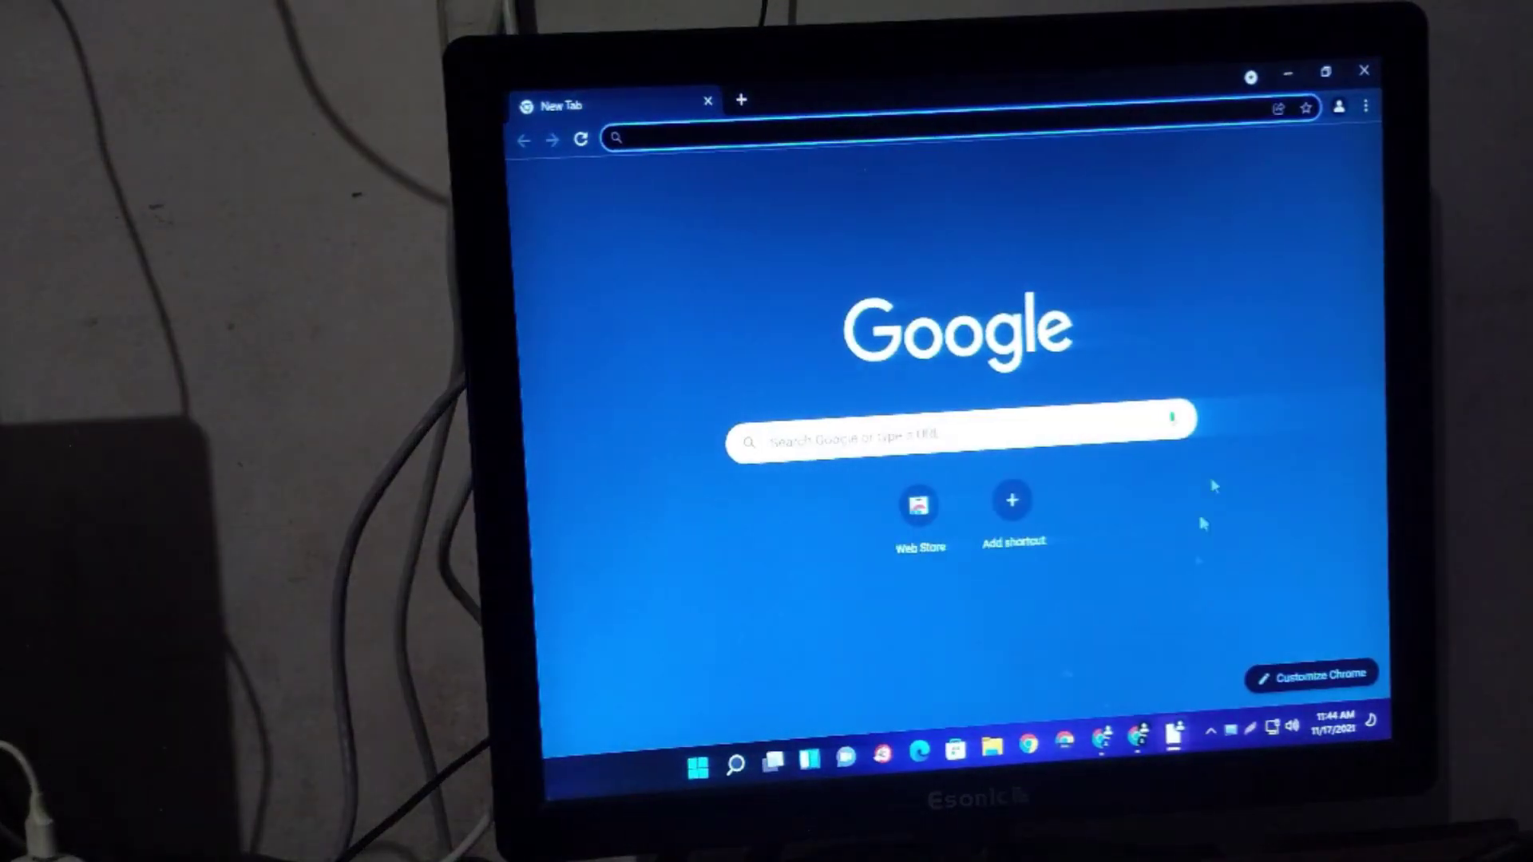
Step: Create the profile 'hjyth' without an account, with a blue theme colour and desktop shortcut
click(1335, 107)
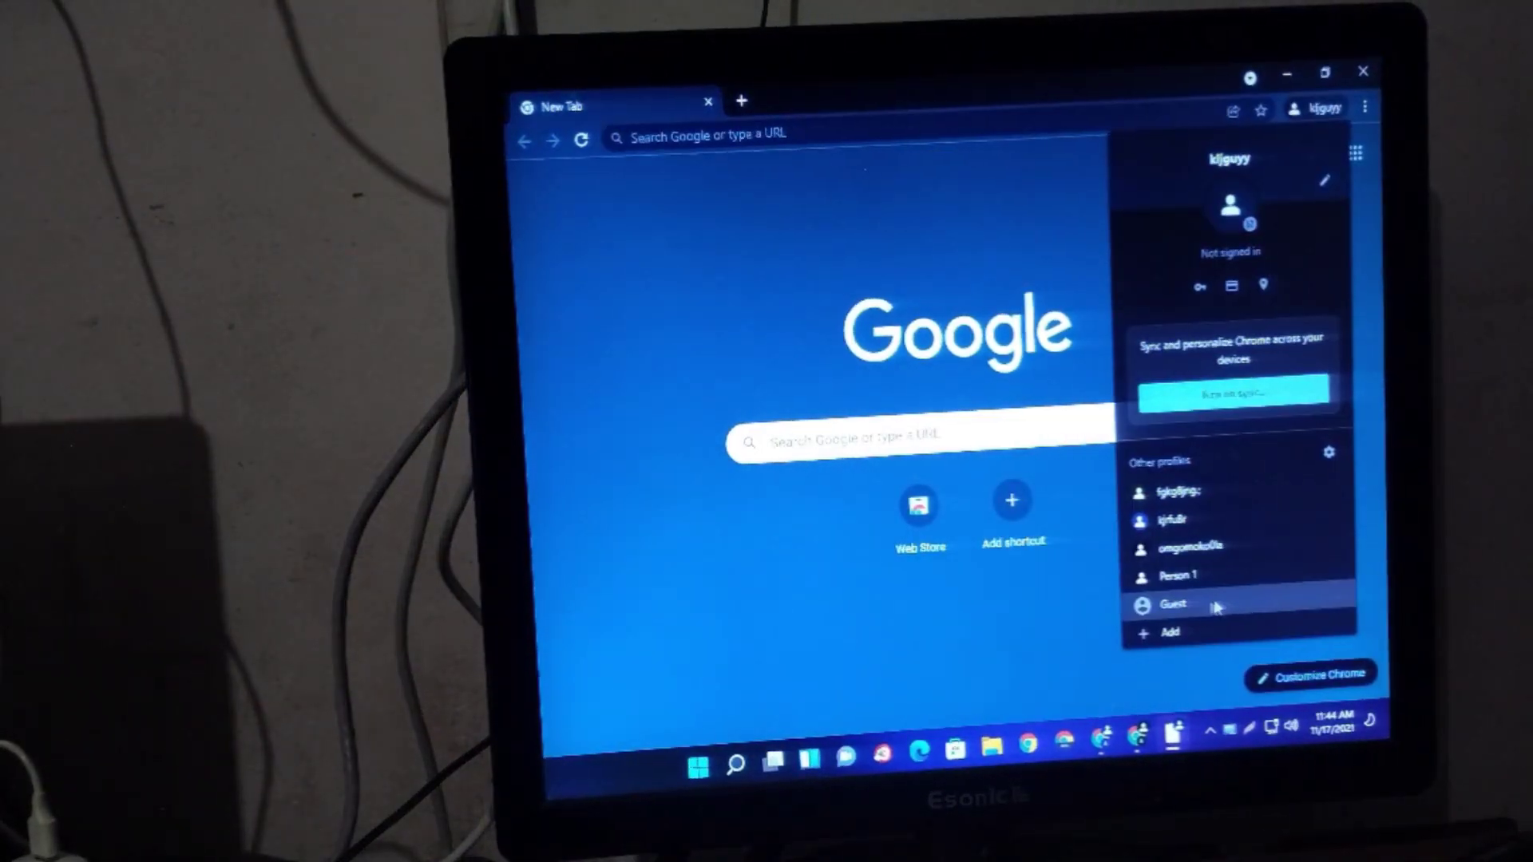
click(1172, 604)
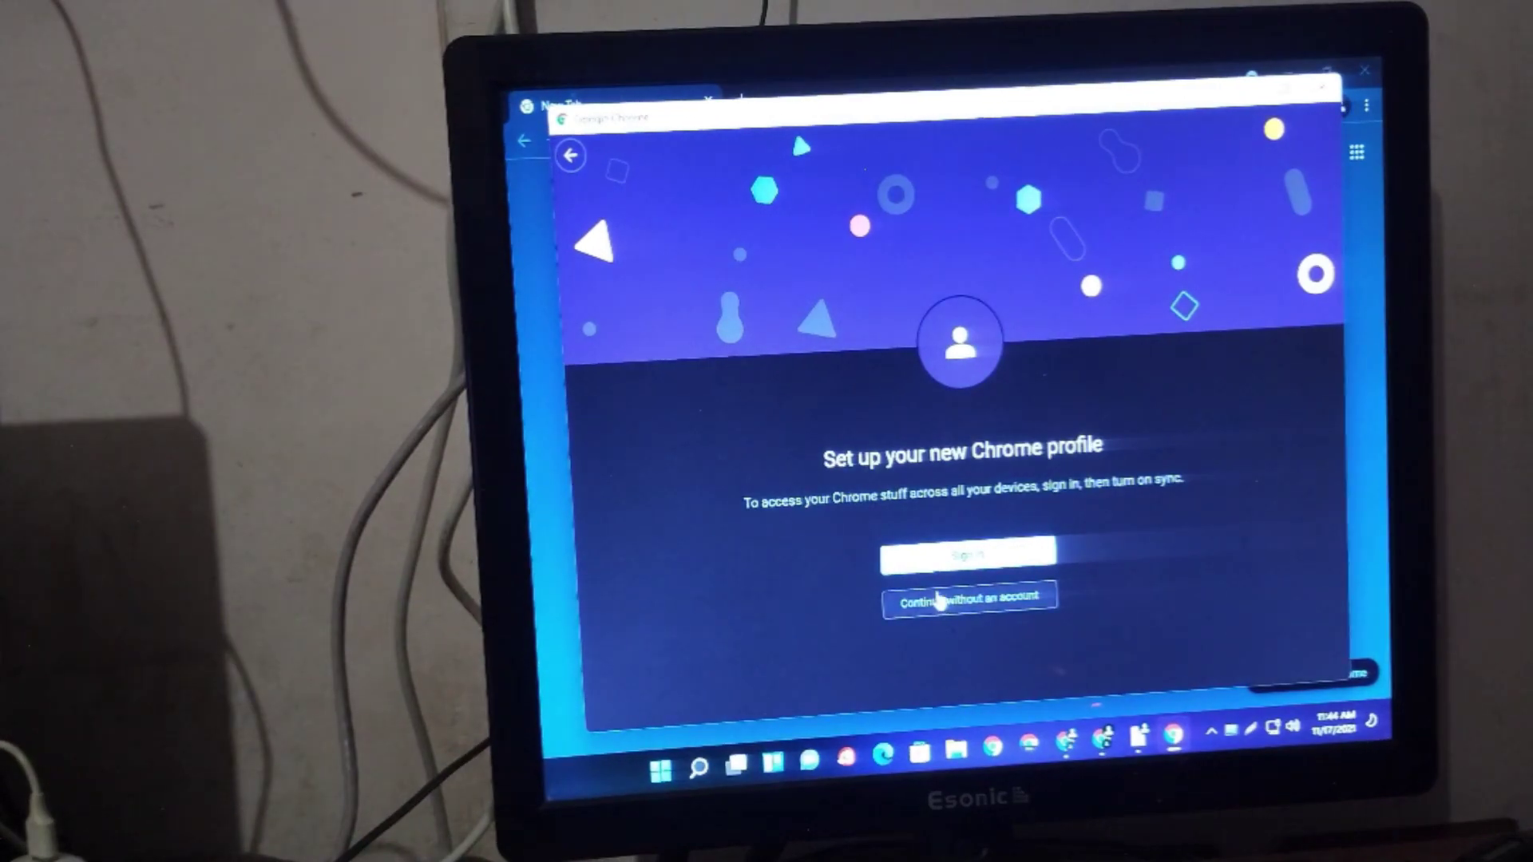
click(967, 599)
text(hjyh)
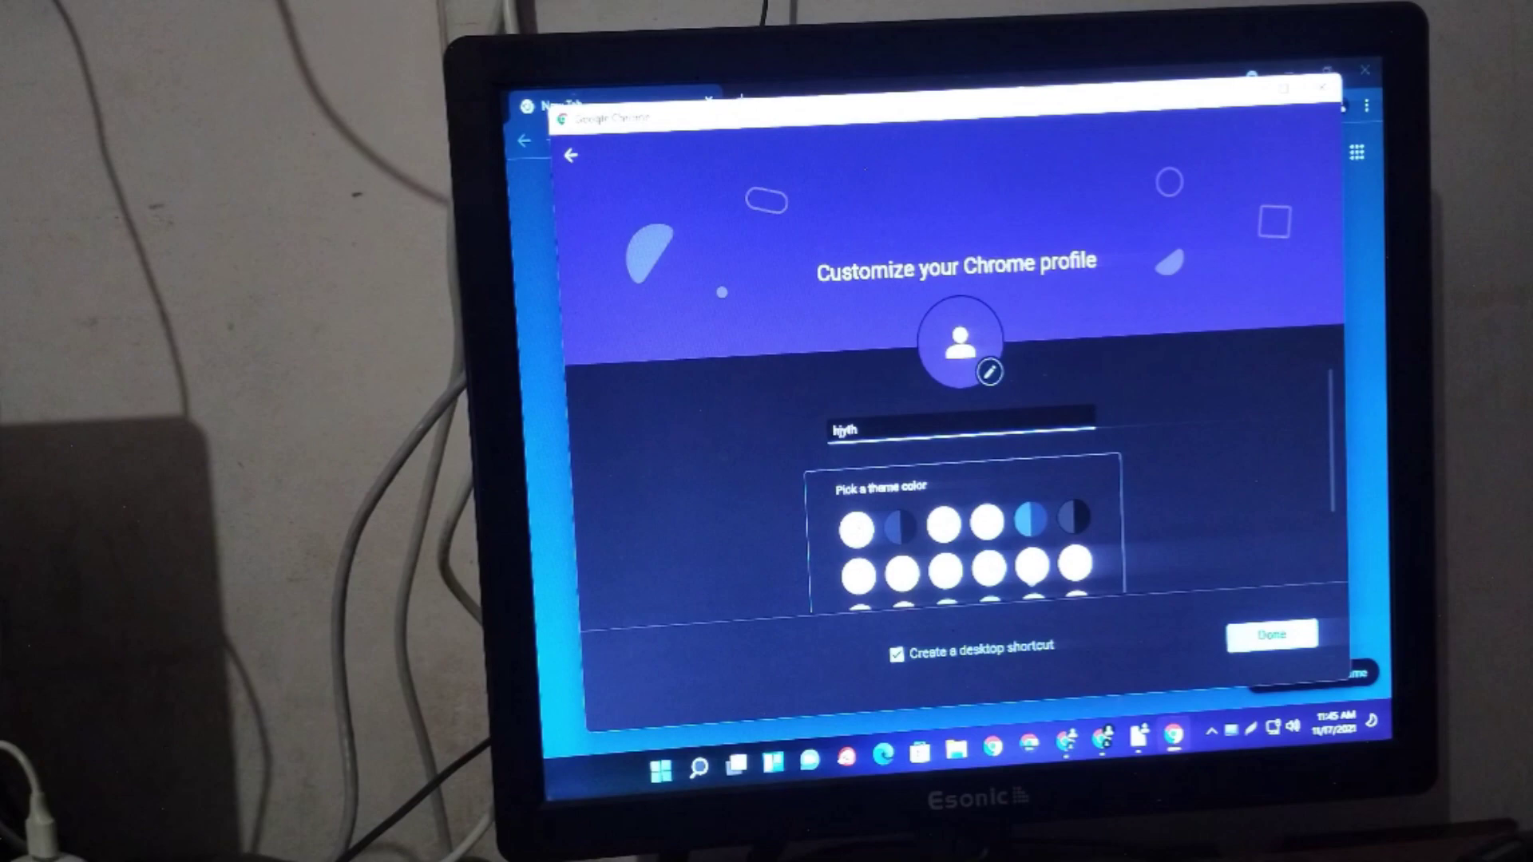
click(1028, 518)
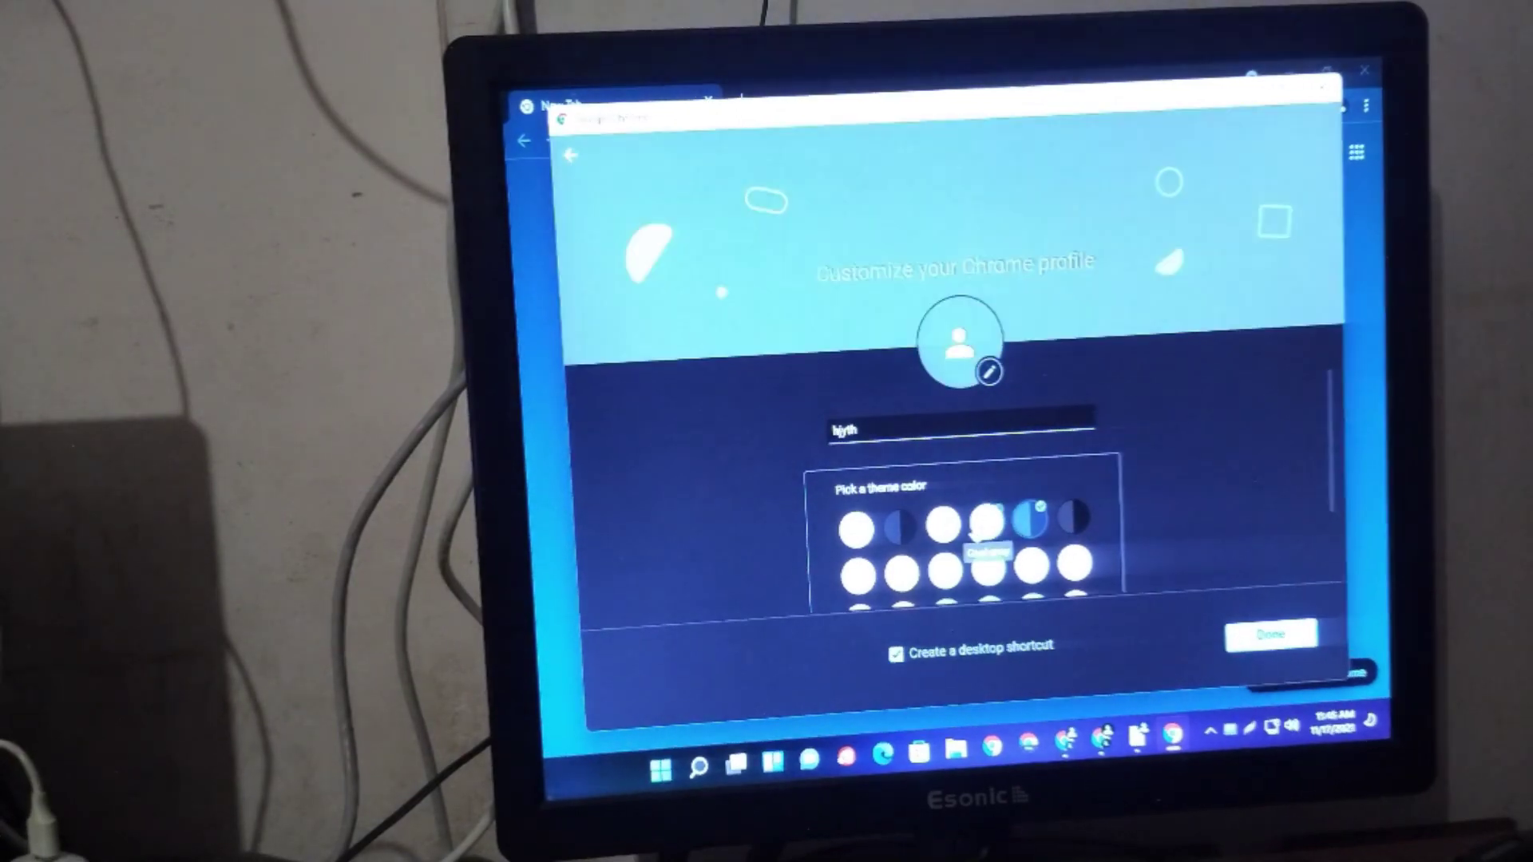
click(1271, 634)
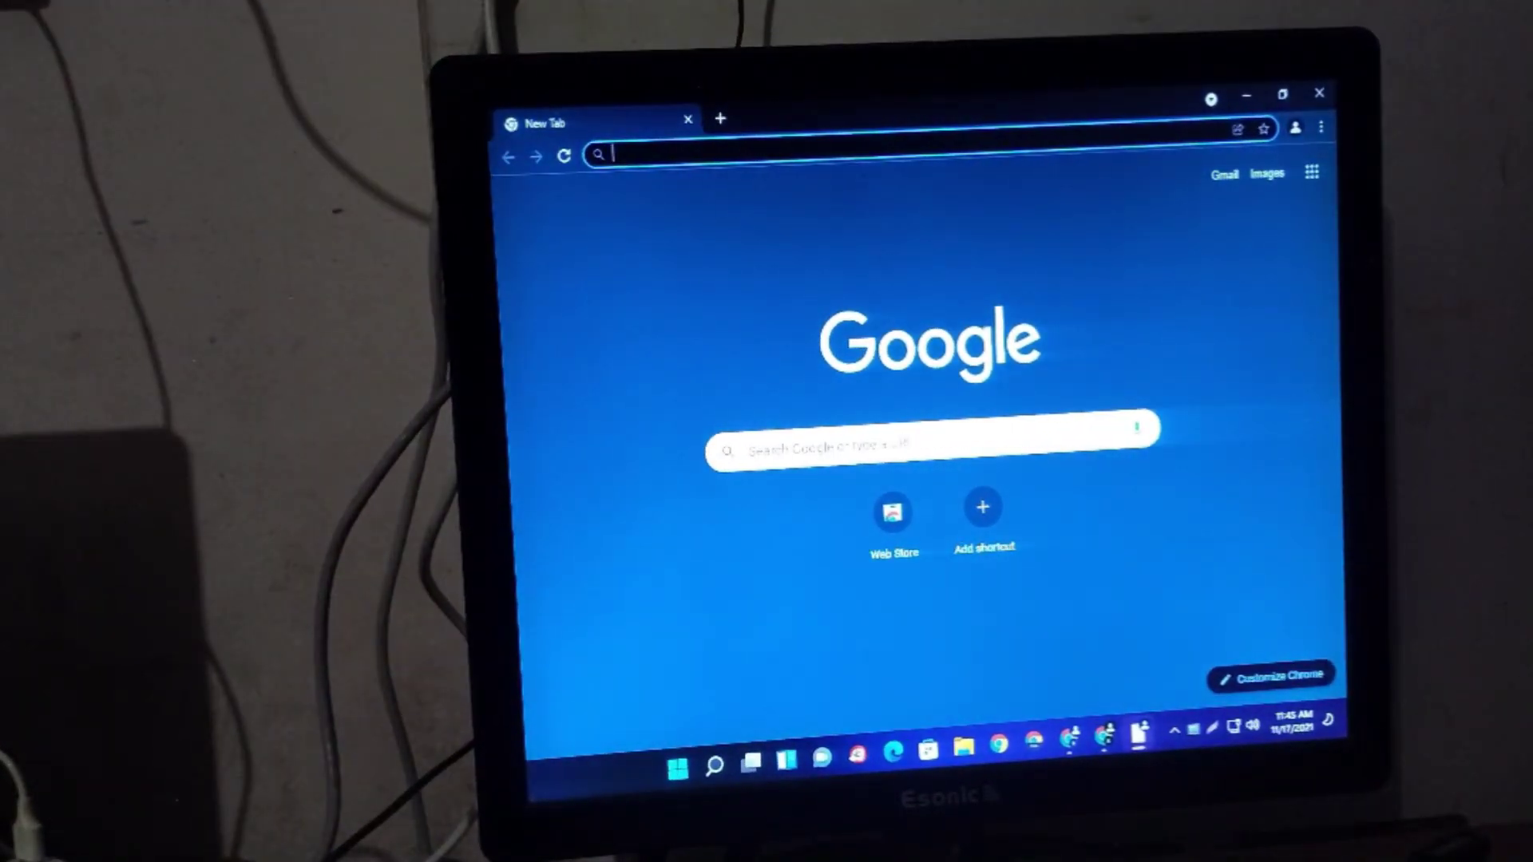
Step: Create a light-blue profile with a desktop shortcut, then show the profile list again
click(1295, 128)
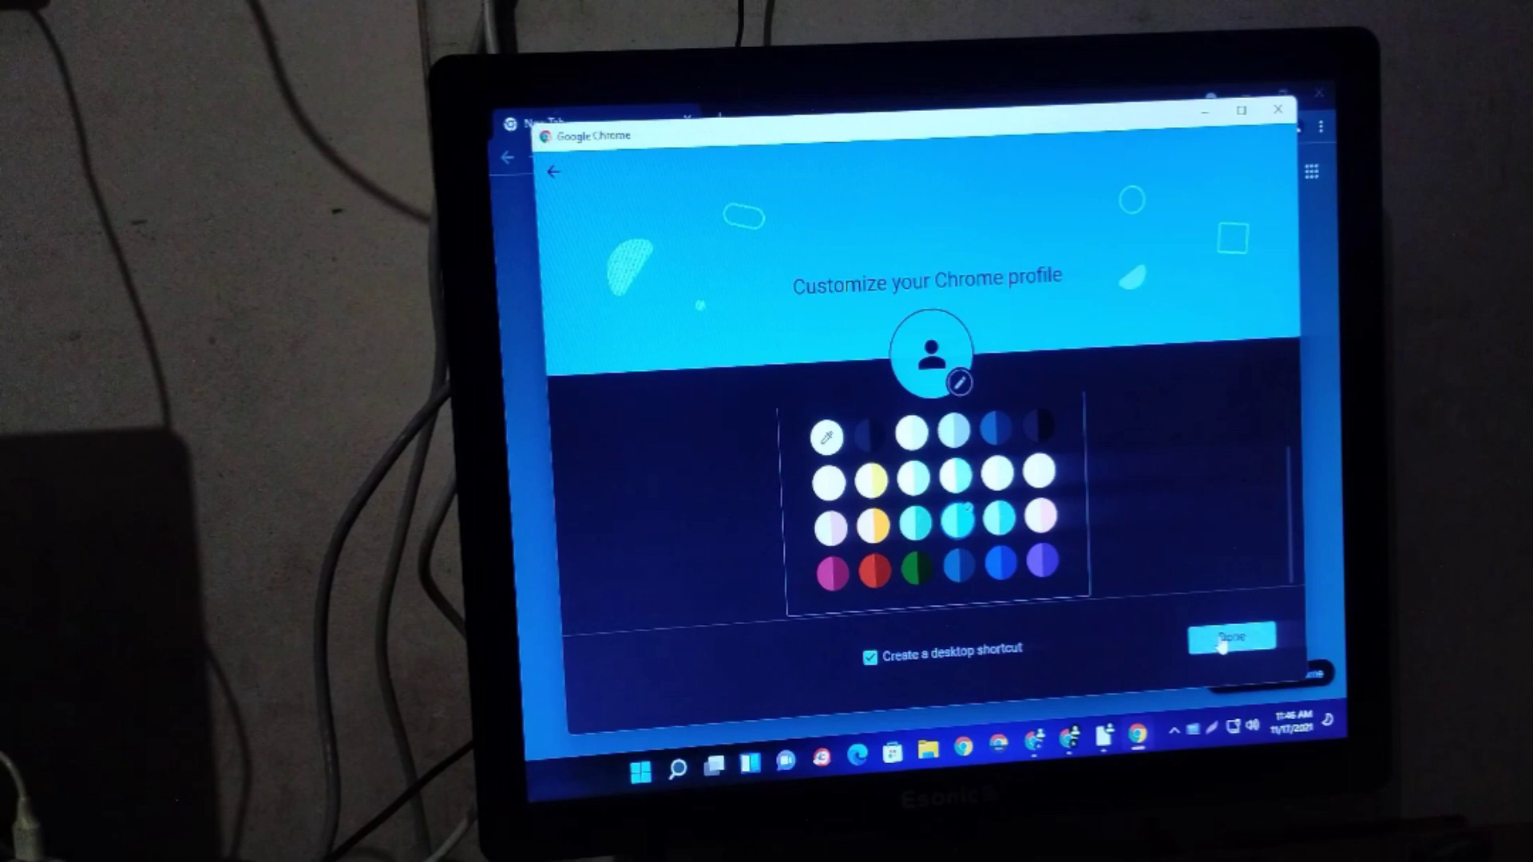
click(1231, 637)
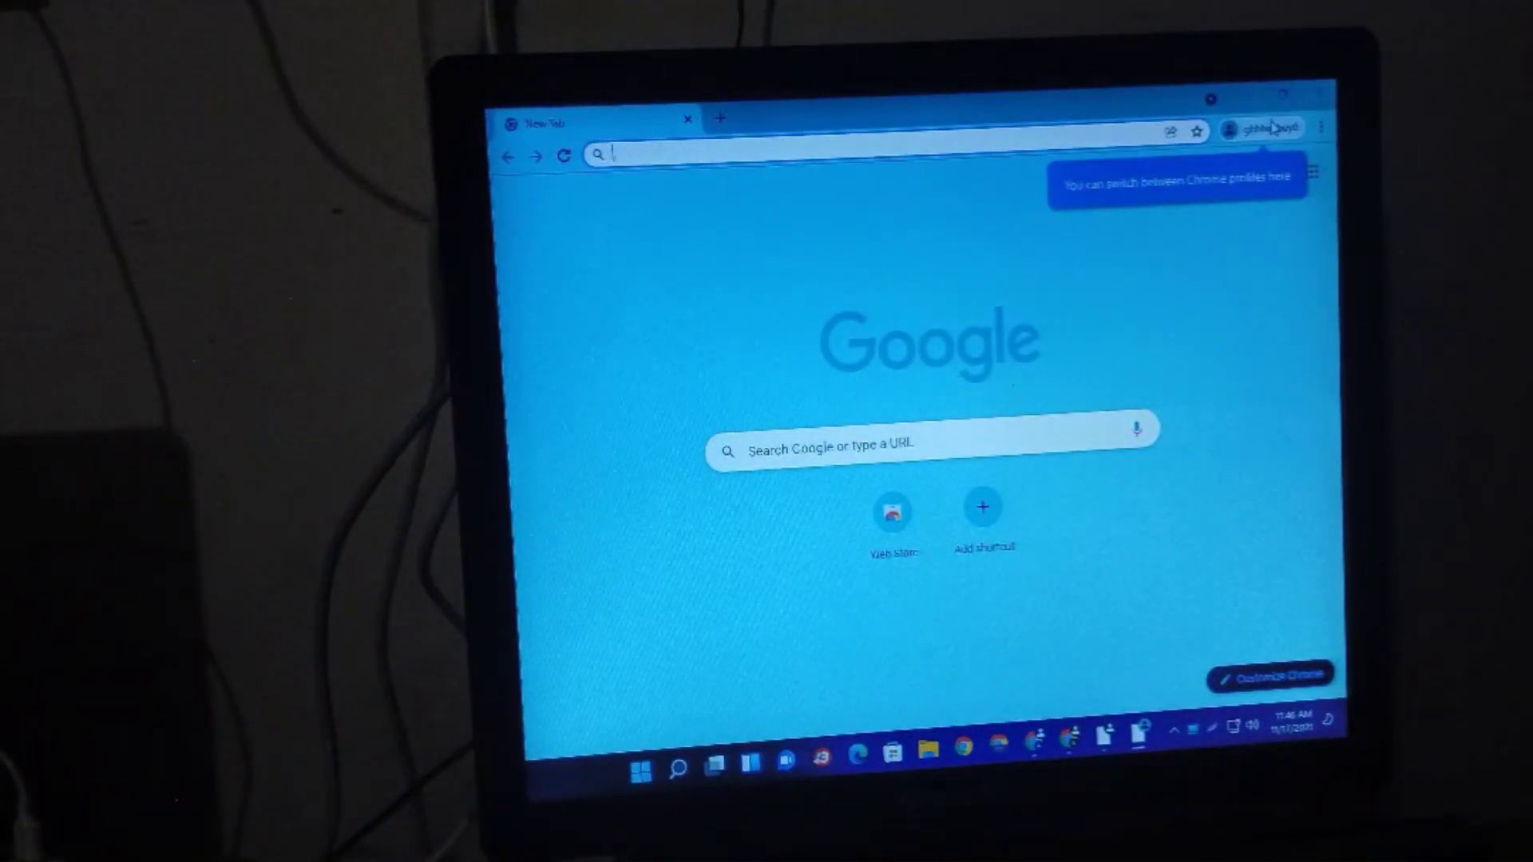
click(1261, 128)
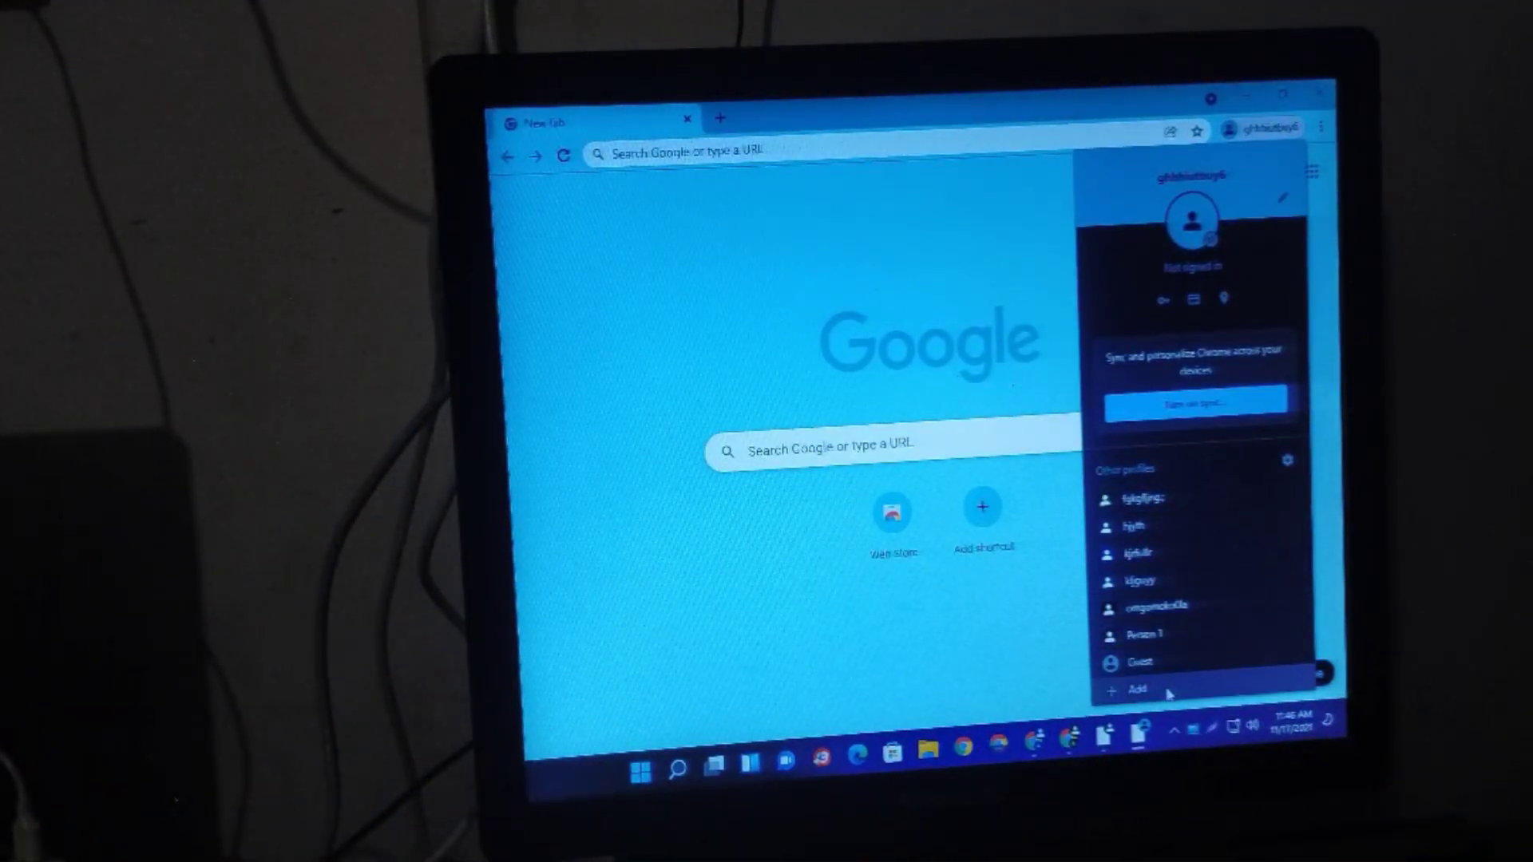
Step: Create a pink profile named 'htdfghggg' without an account, with a desktop shortcut
click(1137, 690)
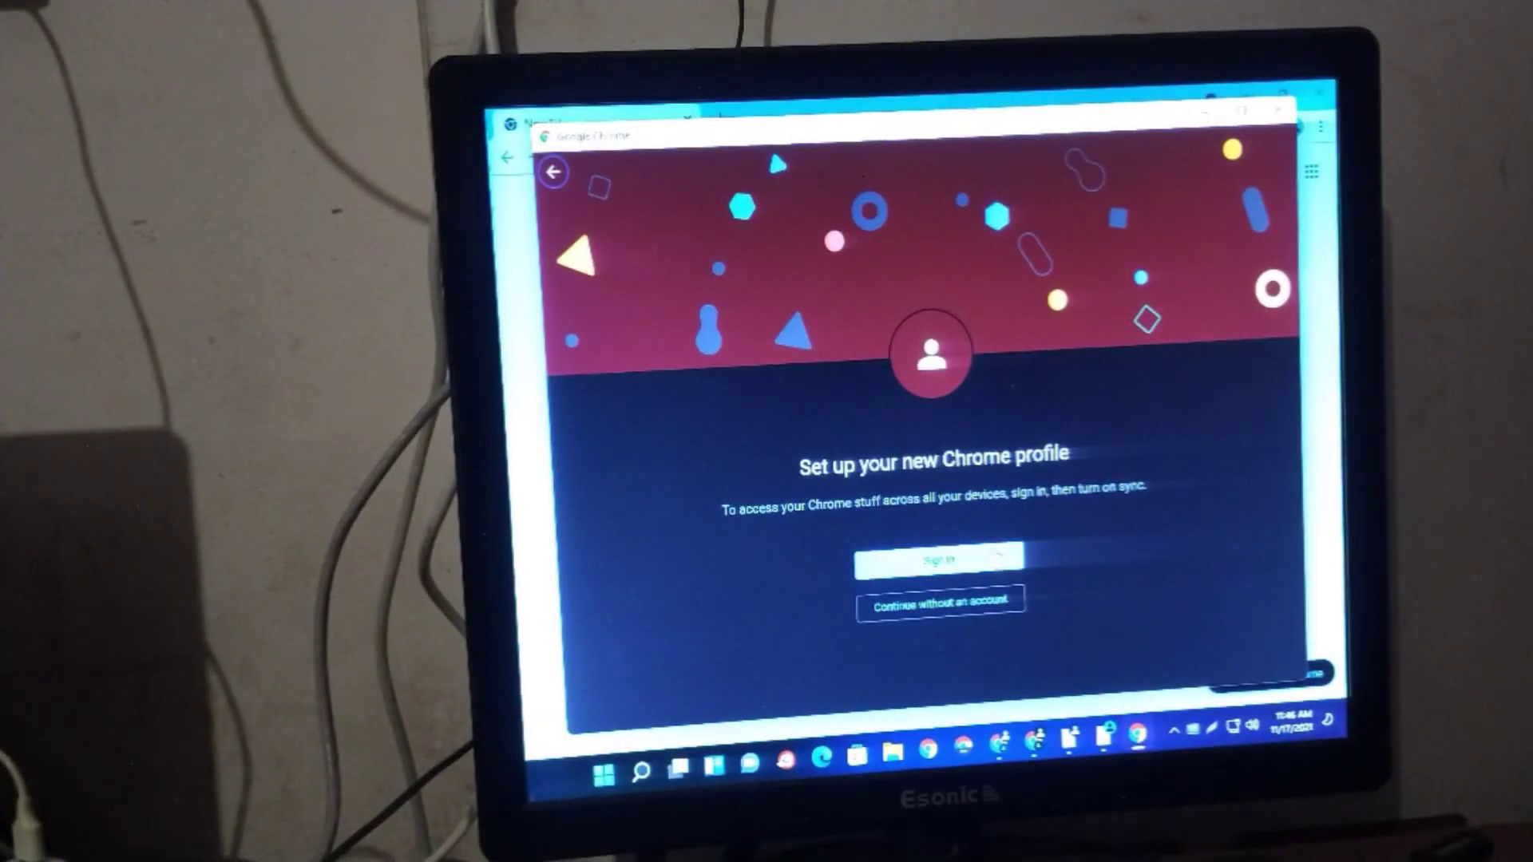
click(942, 600)
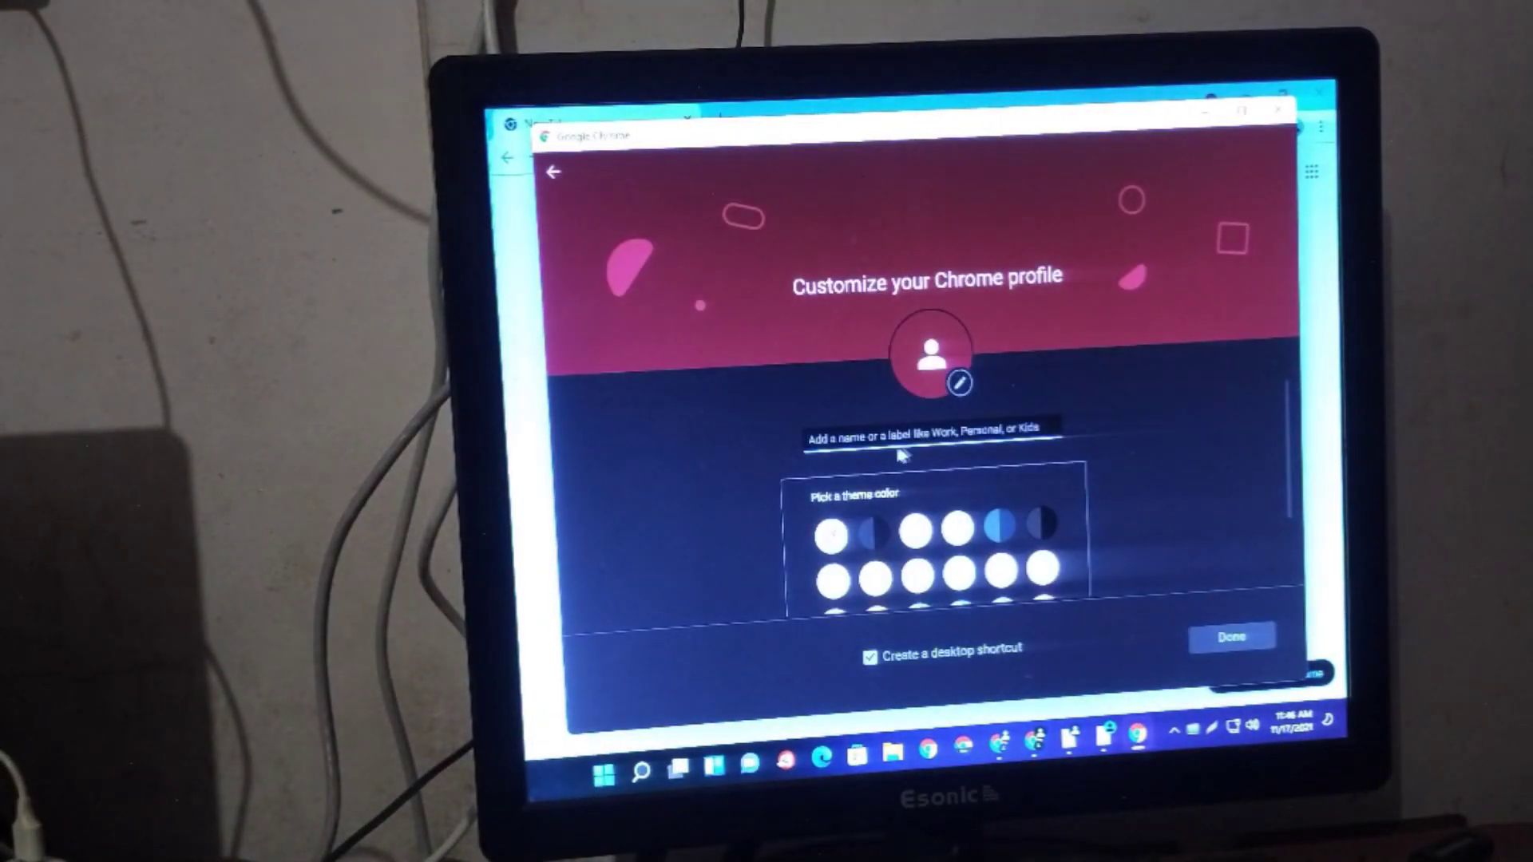
text(htdfgh)
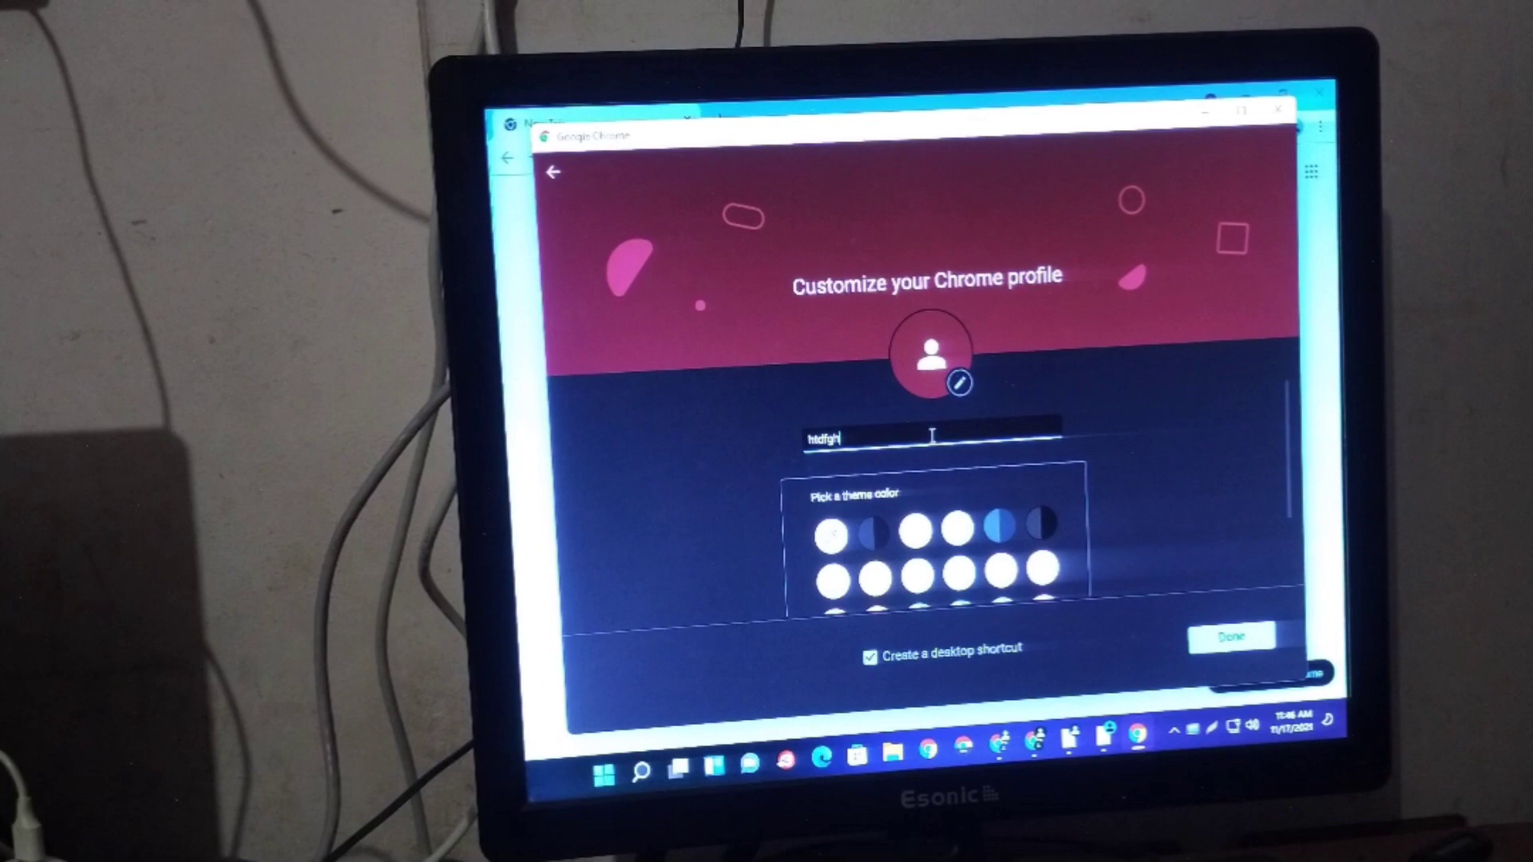
text(ggg)
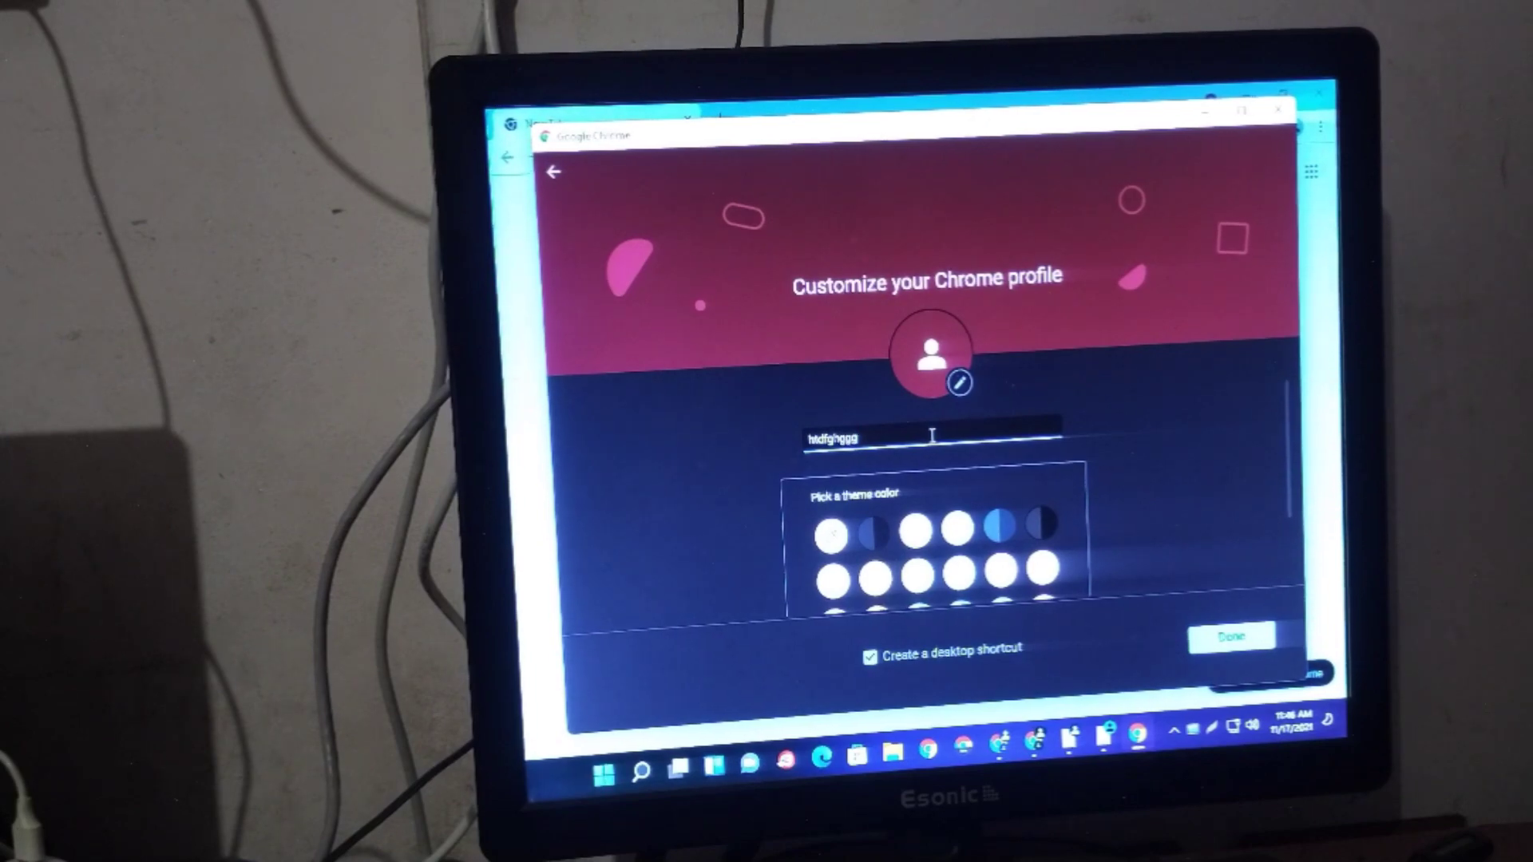
click(1231, 634)
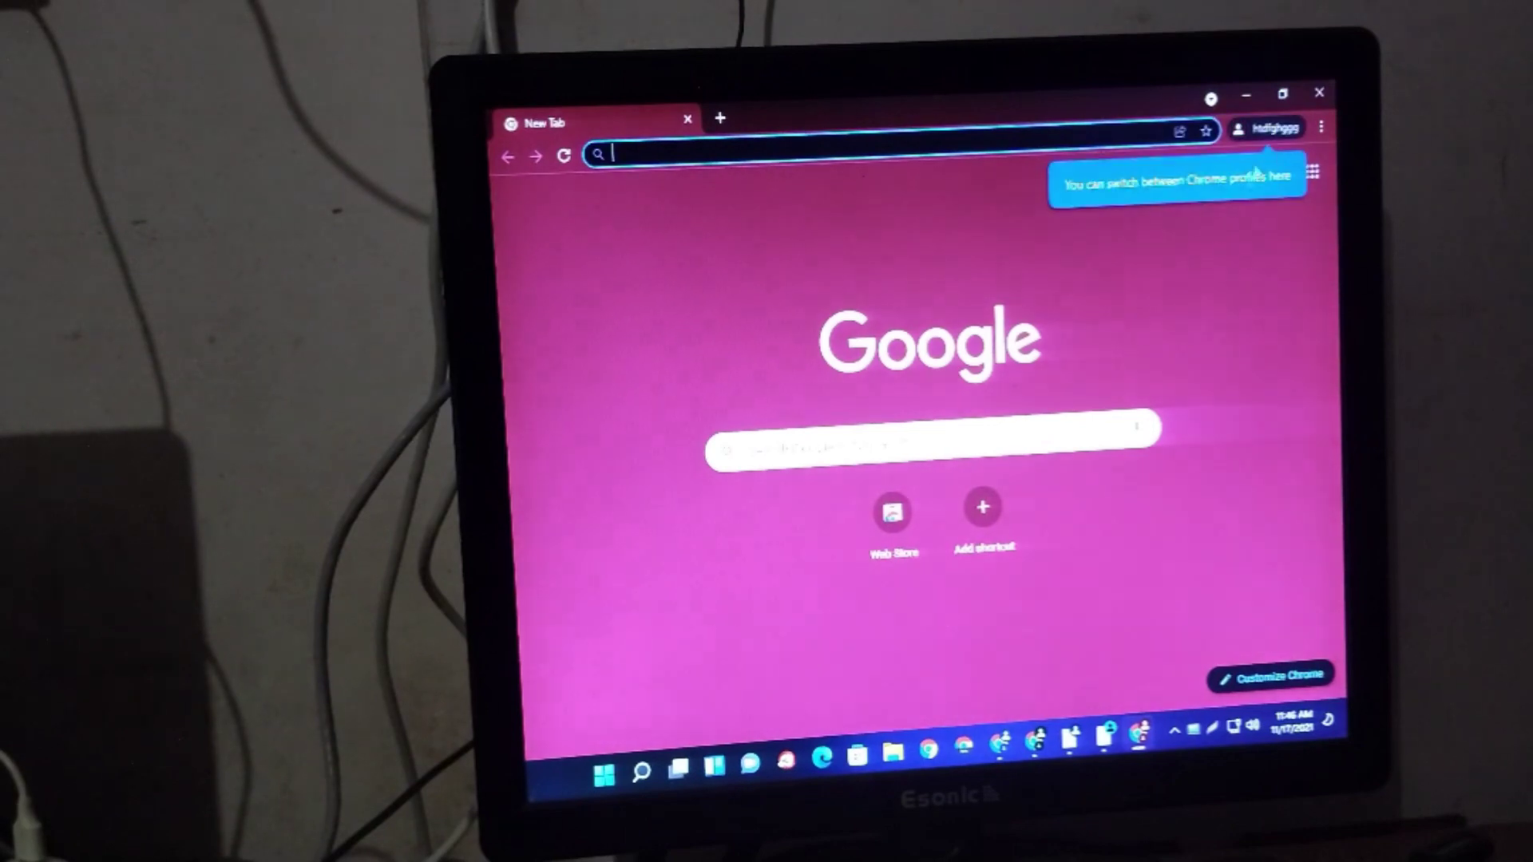
Step: Create a purple profile with a desktop shortcut, then reopen the profile list for another
click(1264, 128)
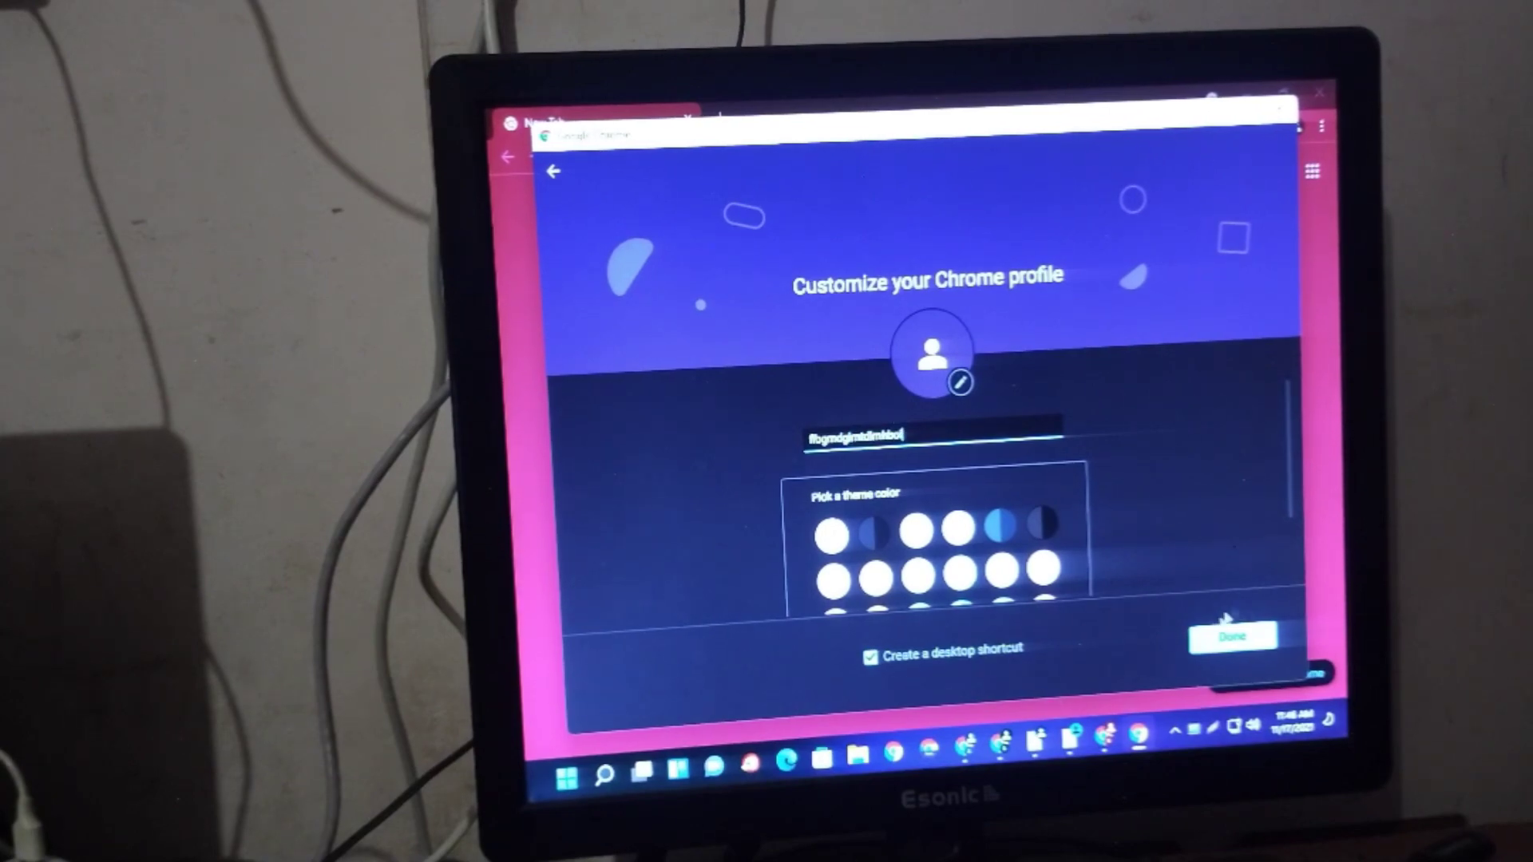
click(1230, 637)
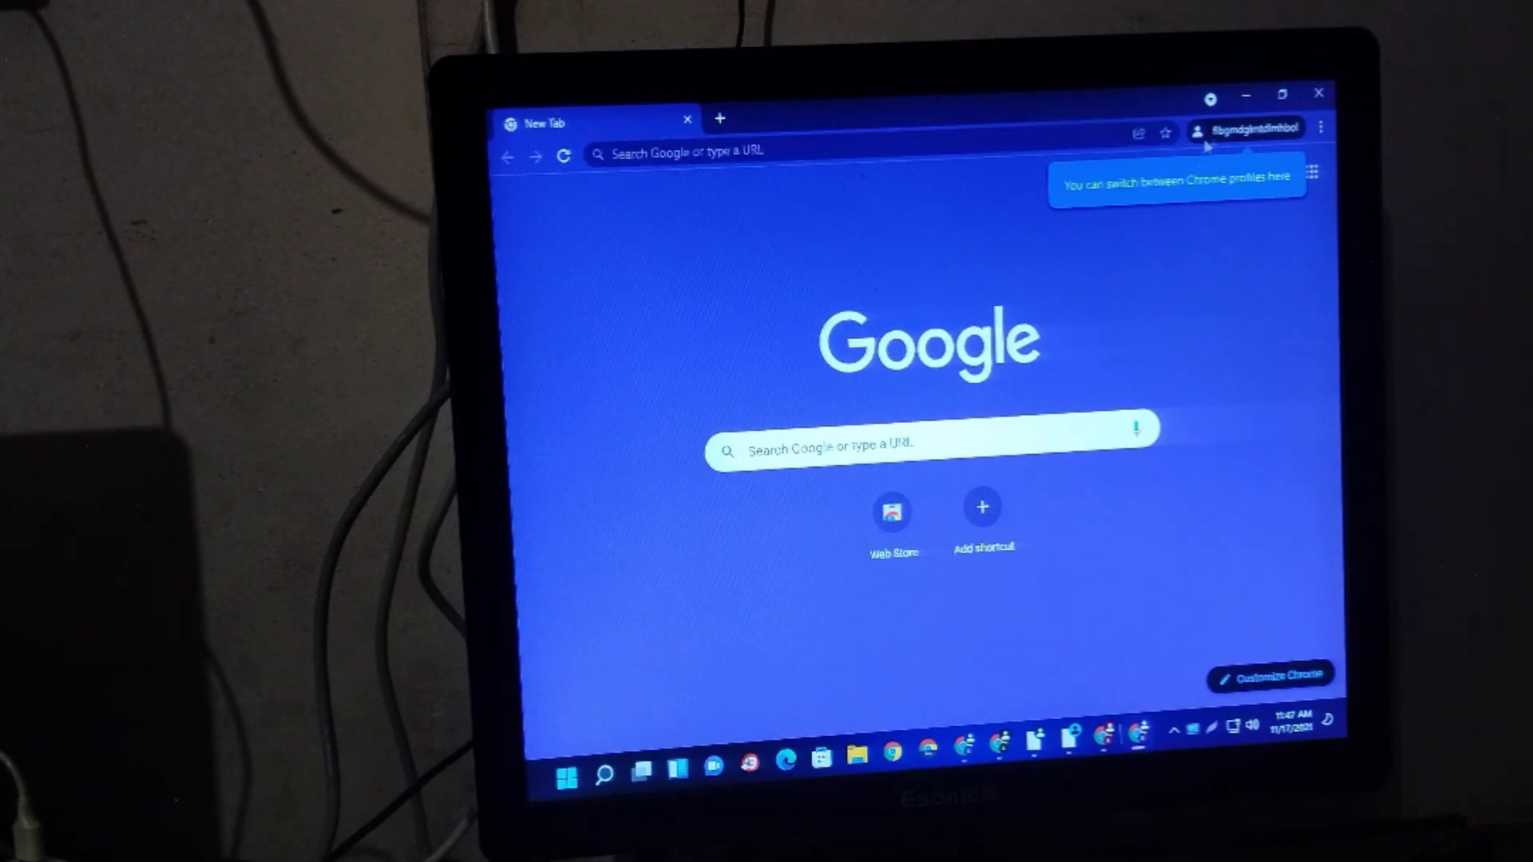
click(1196, 129)
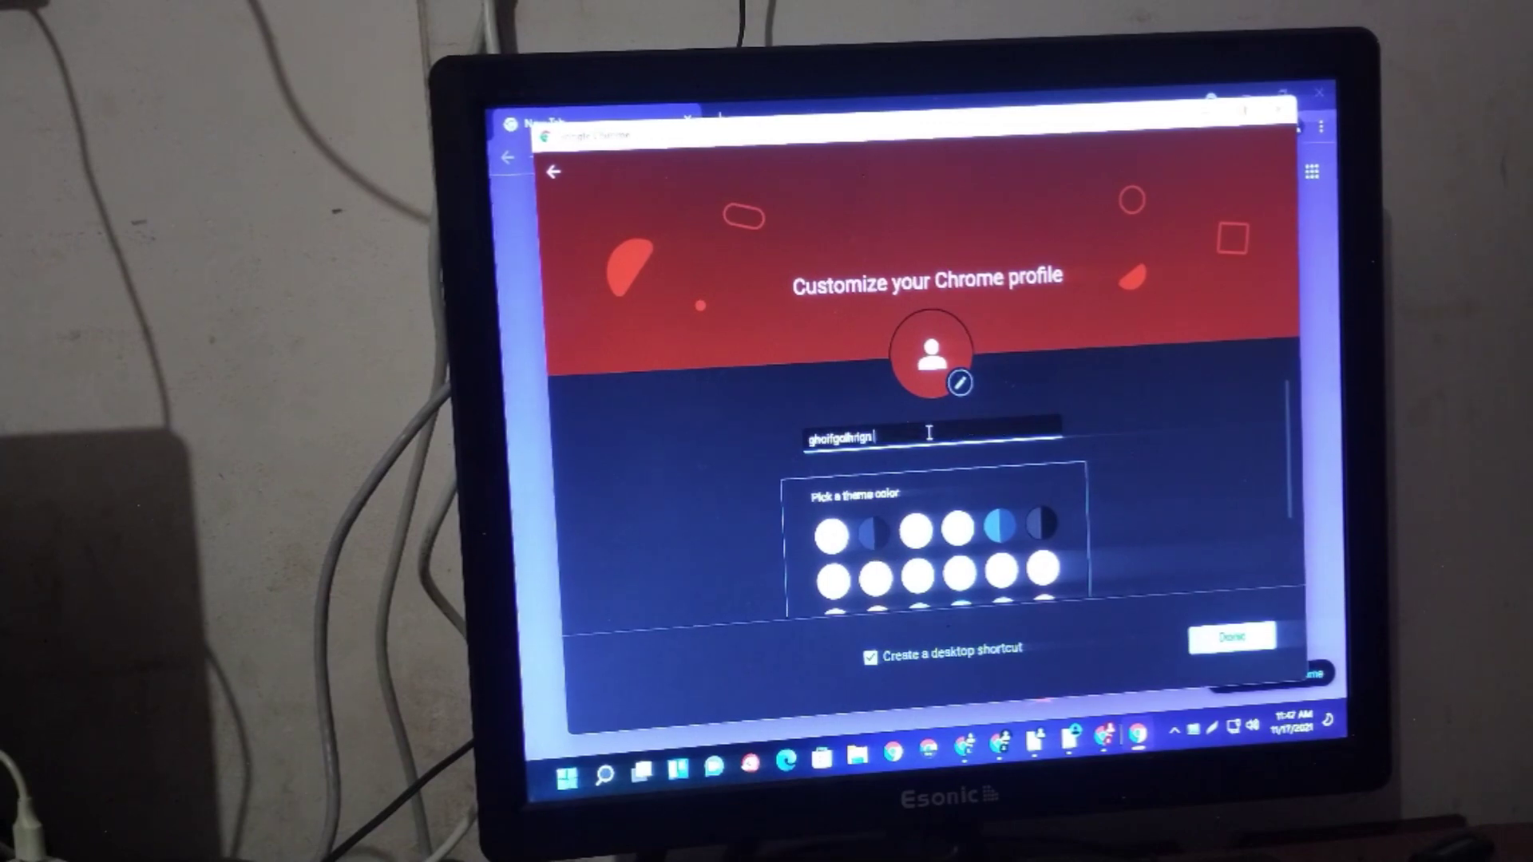
Step: Create a red-themed profile named 'vmv' with a desktop shortcut
text(vmv)
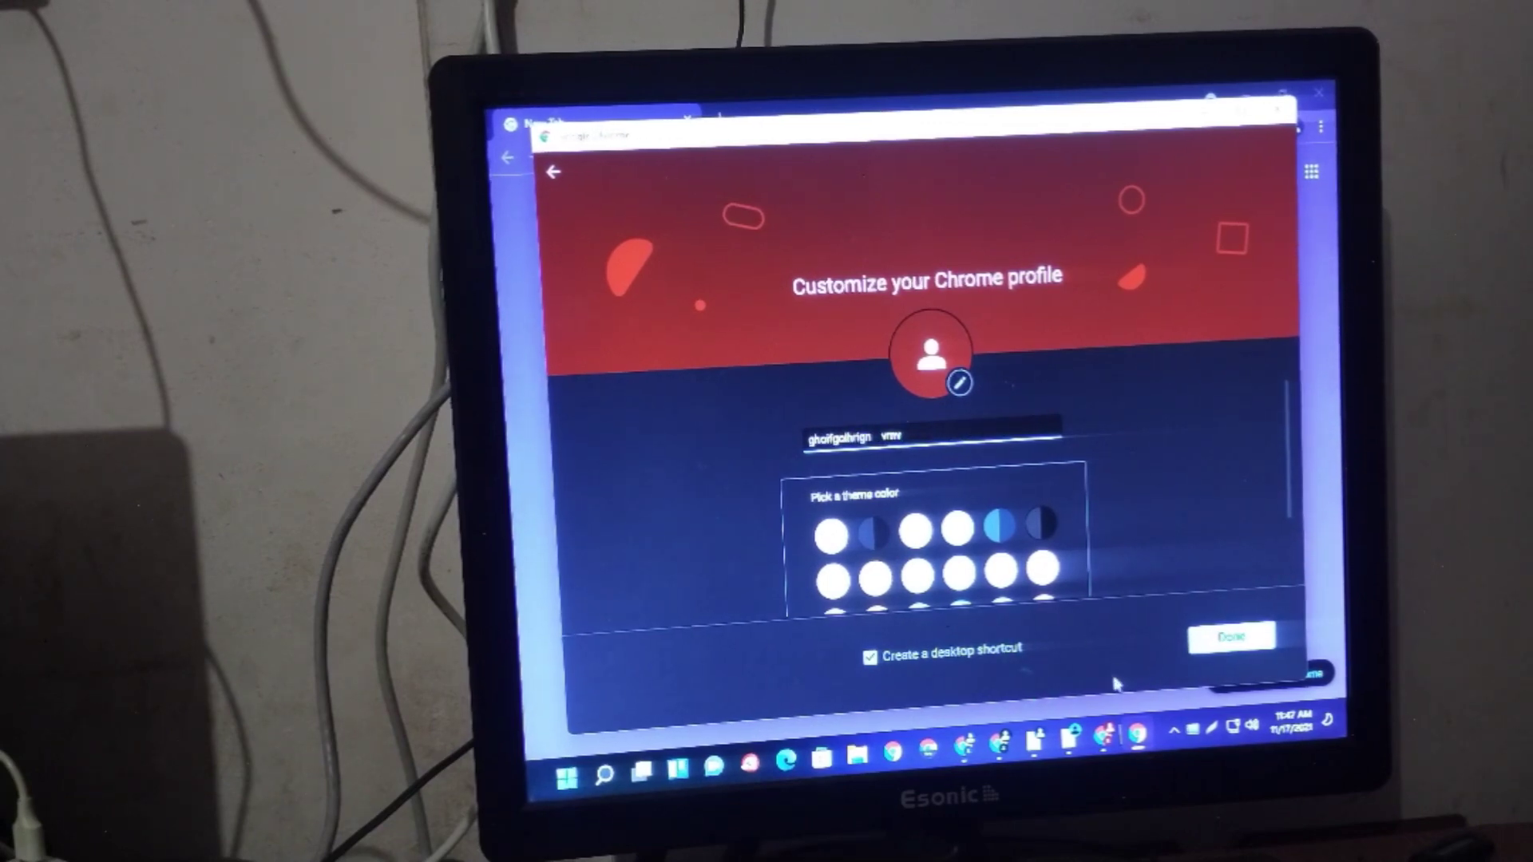
click(1231, 636)
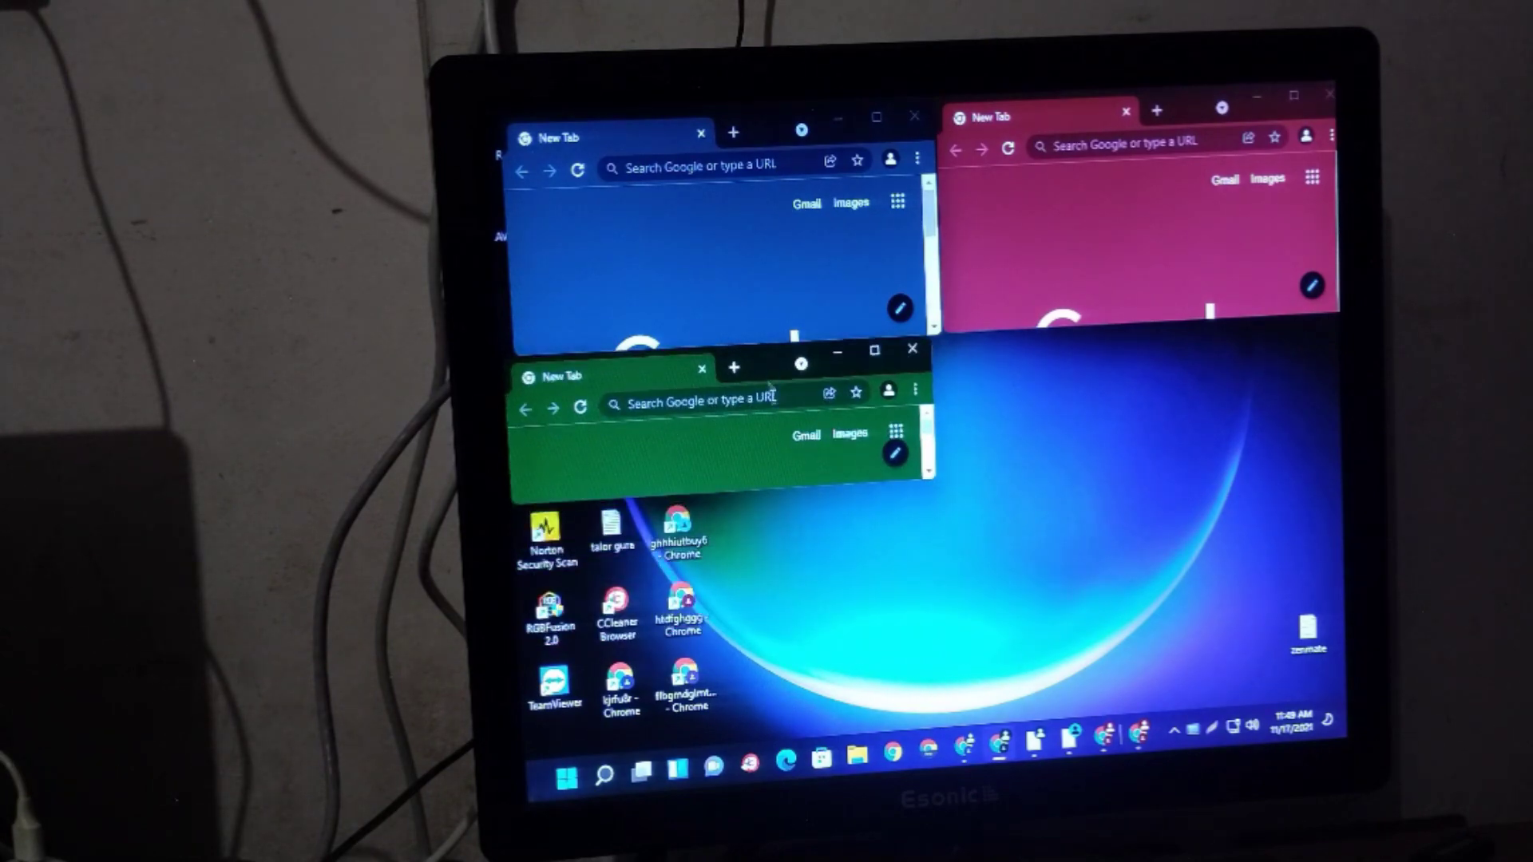
Step: Open the bright blue profile from its shortcut and fit its window into the right-middle tile
click(964, 747)
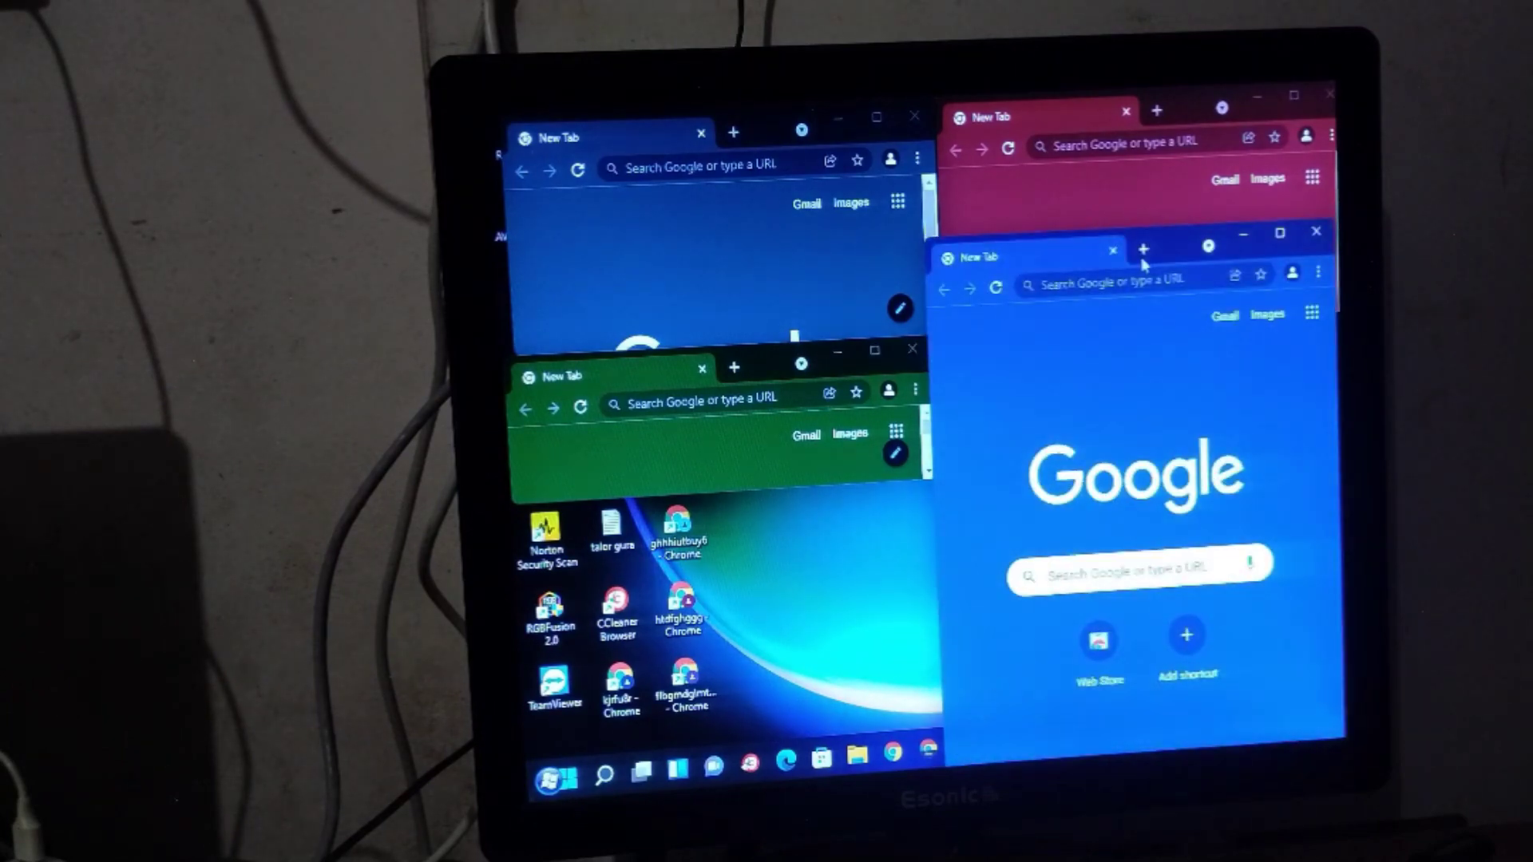
drag(978, 257, 996, 707)
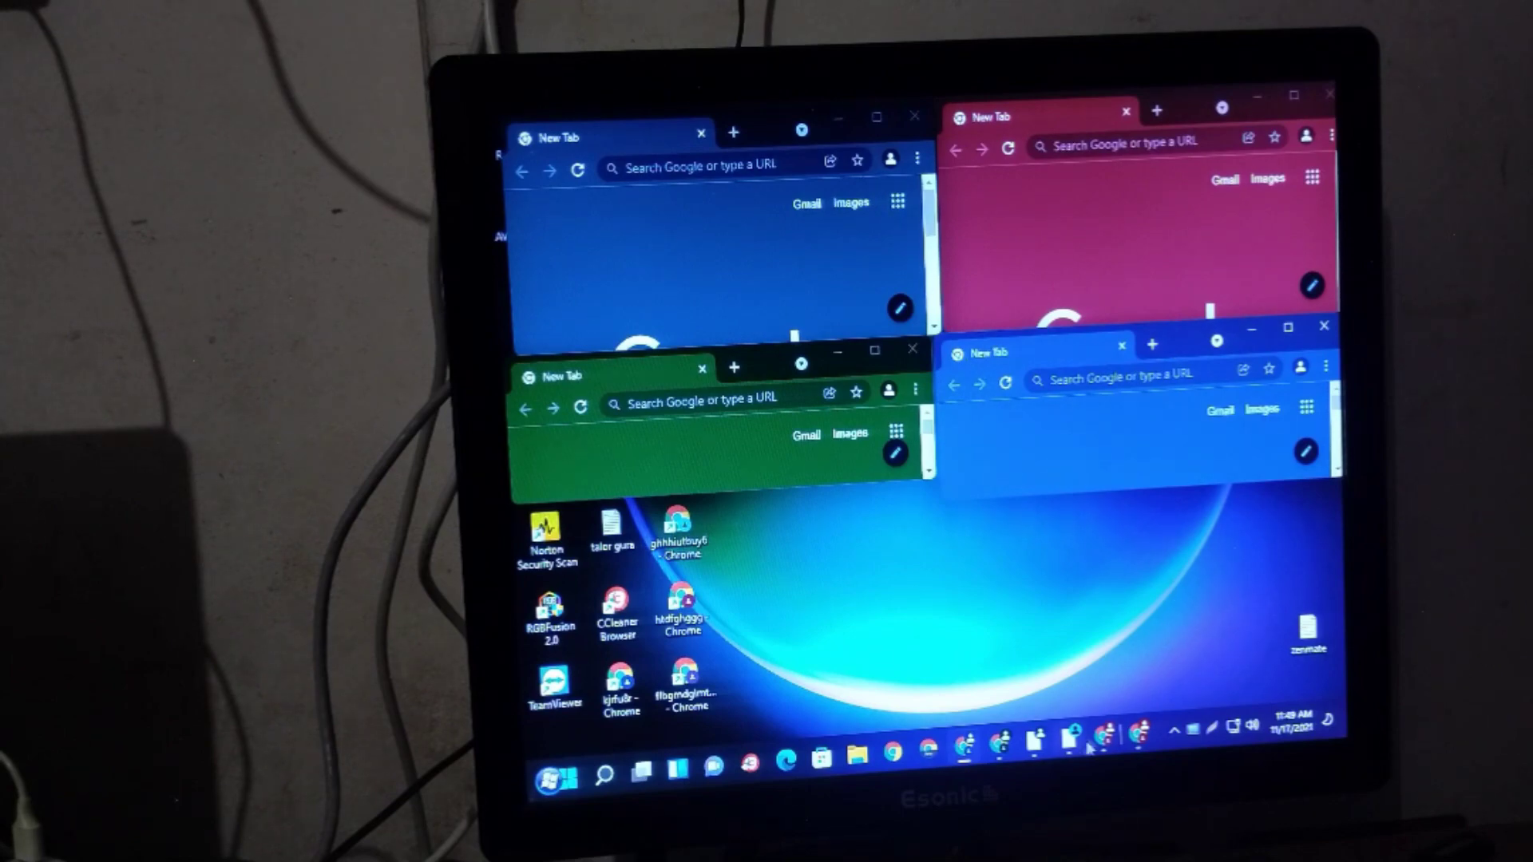
mouse_move(1070, 745)
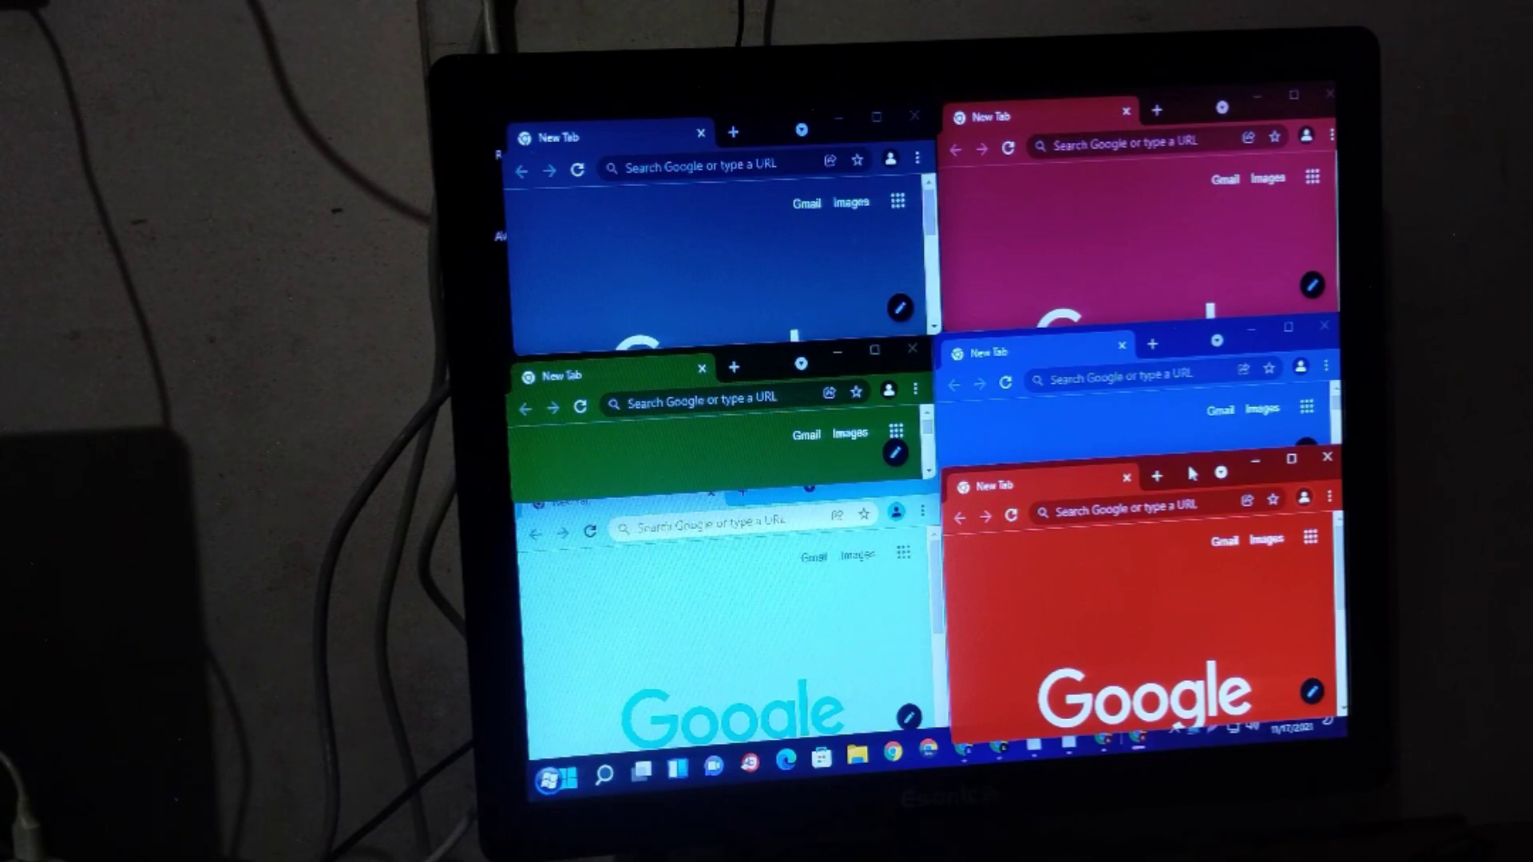
mouse_move(1193, 473)
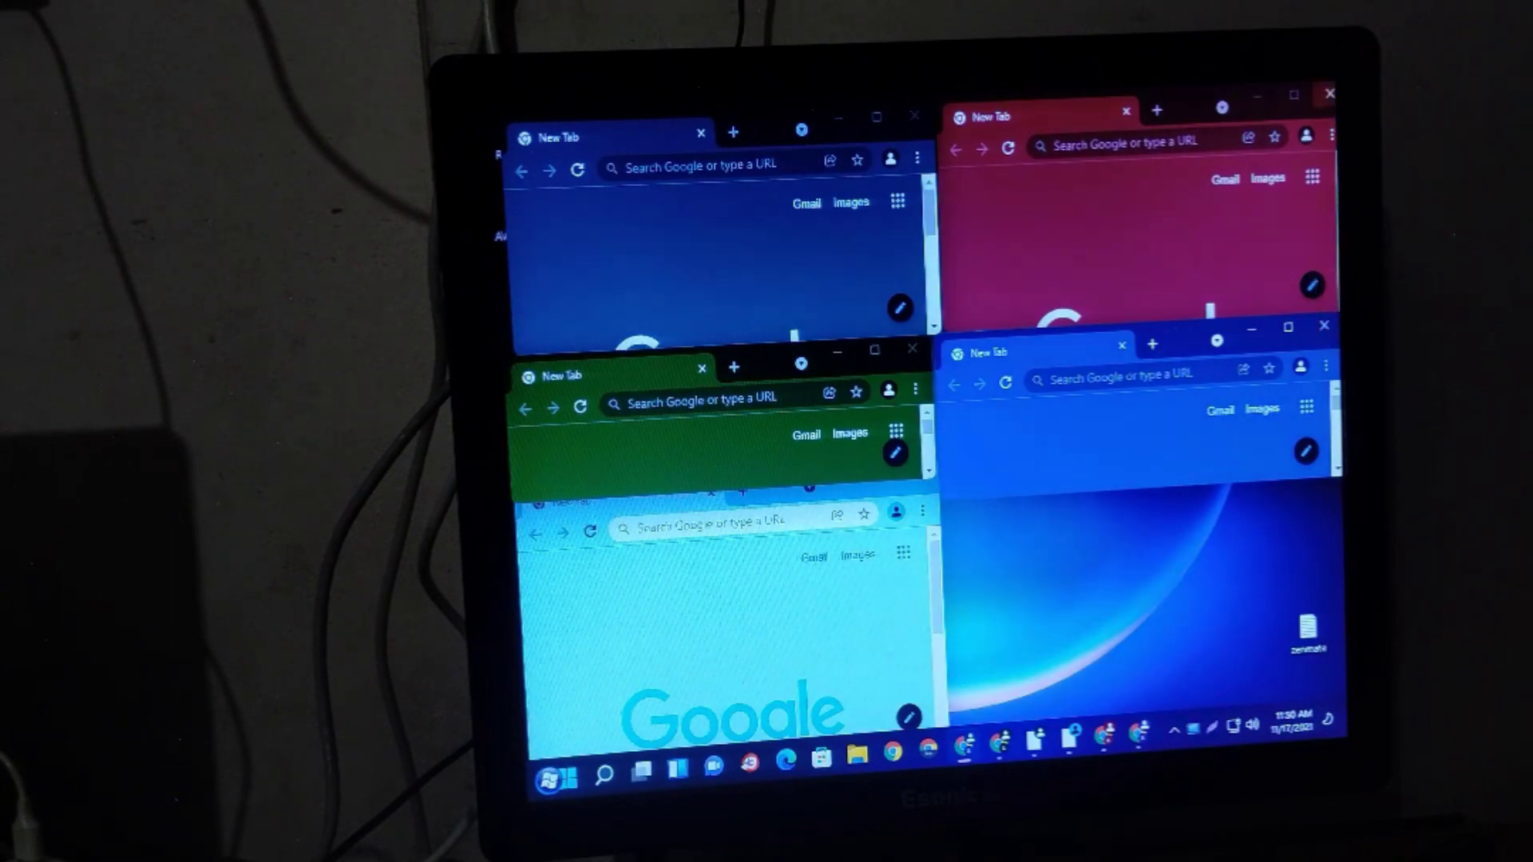
Step: Close the three remaining tiled profile windows and bring up the desktop context menu
click(1329, 94)
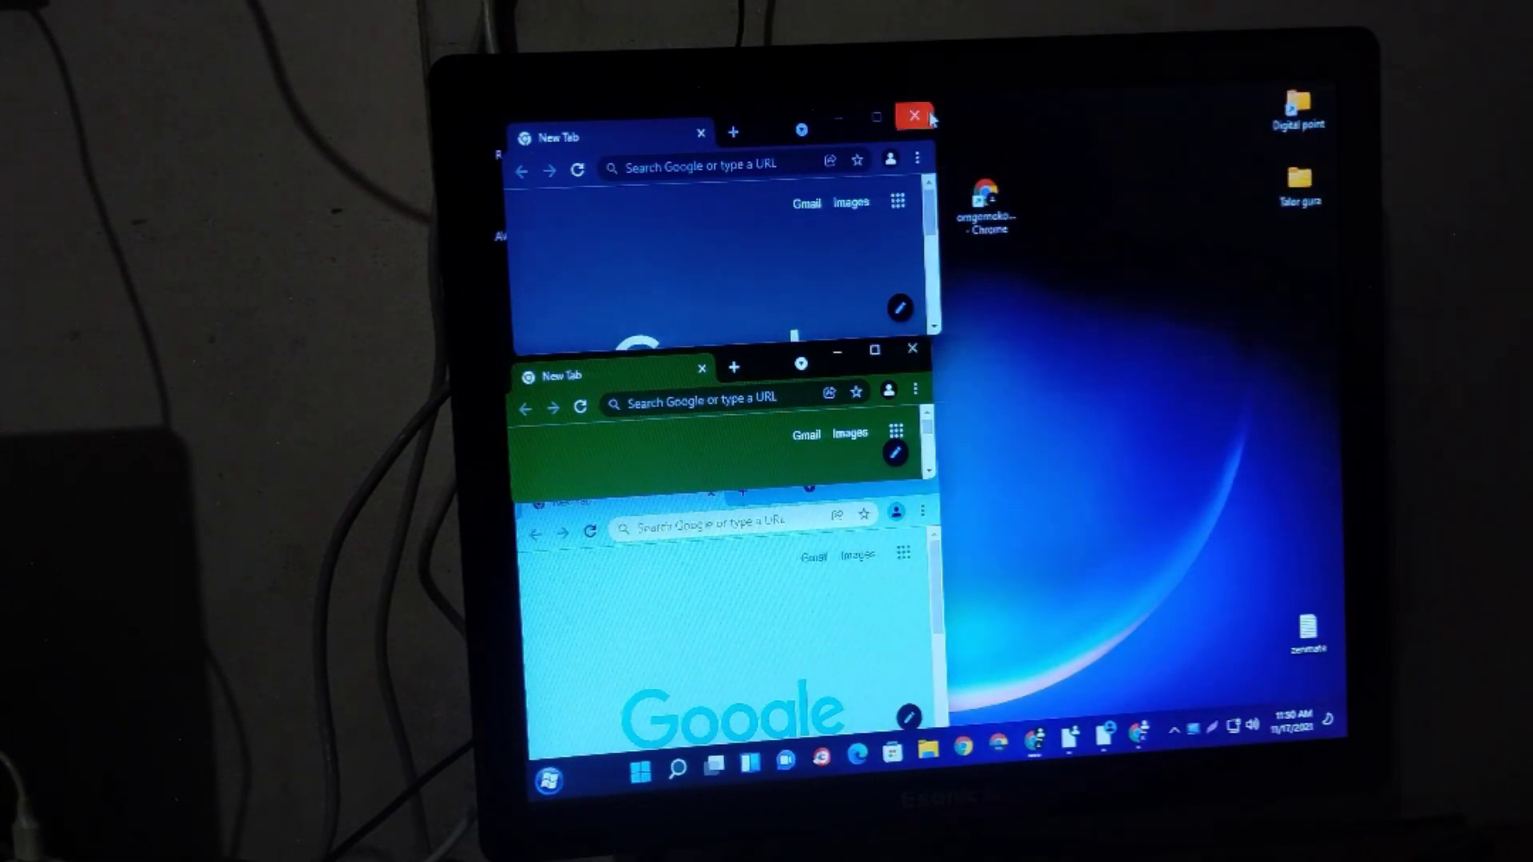
click(914, 115)
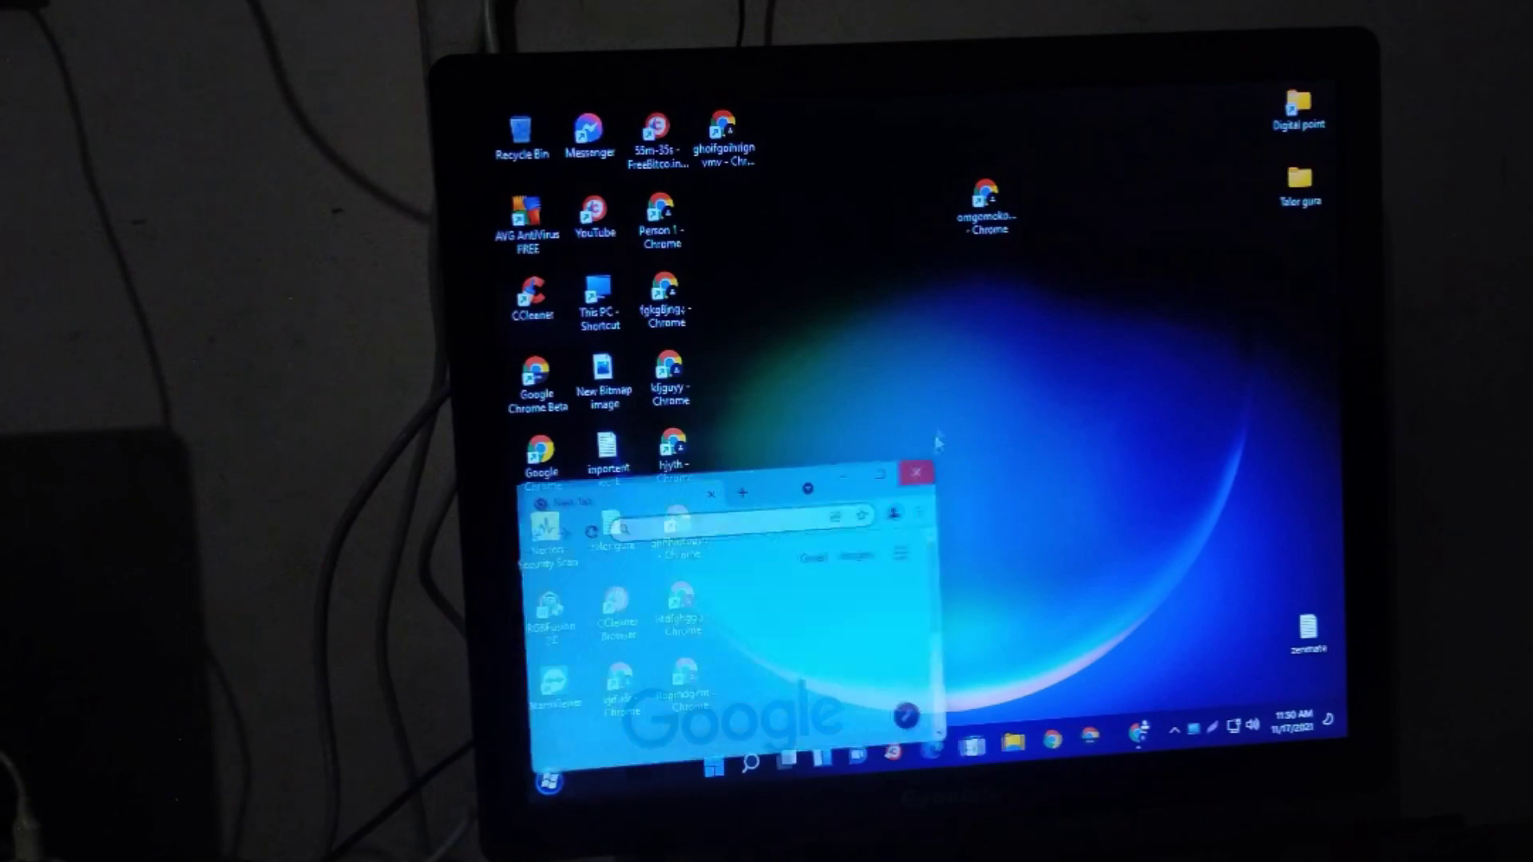
click(917, 472)
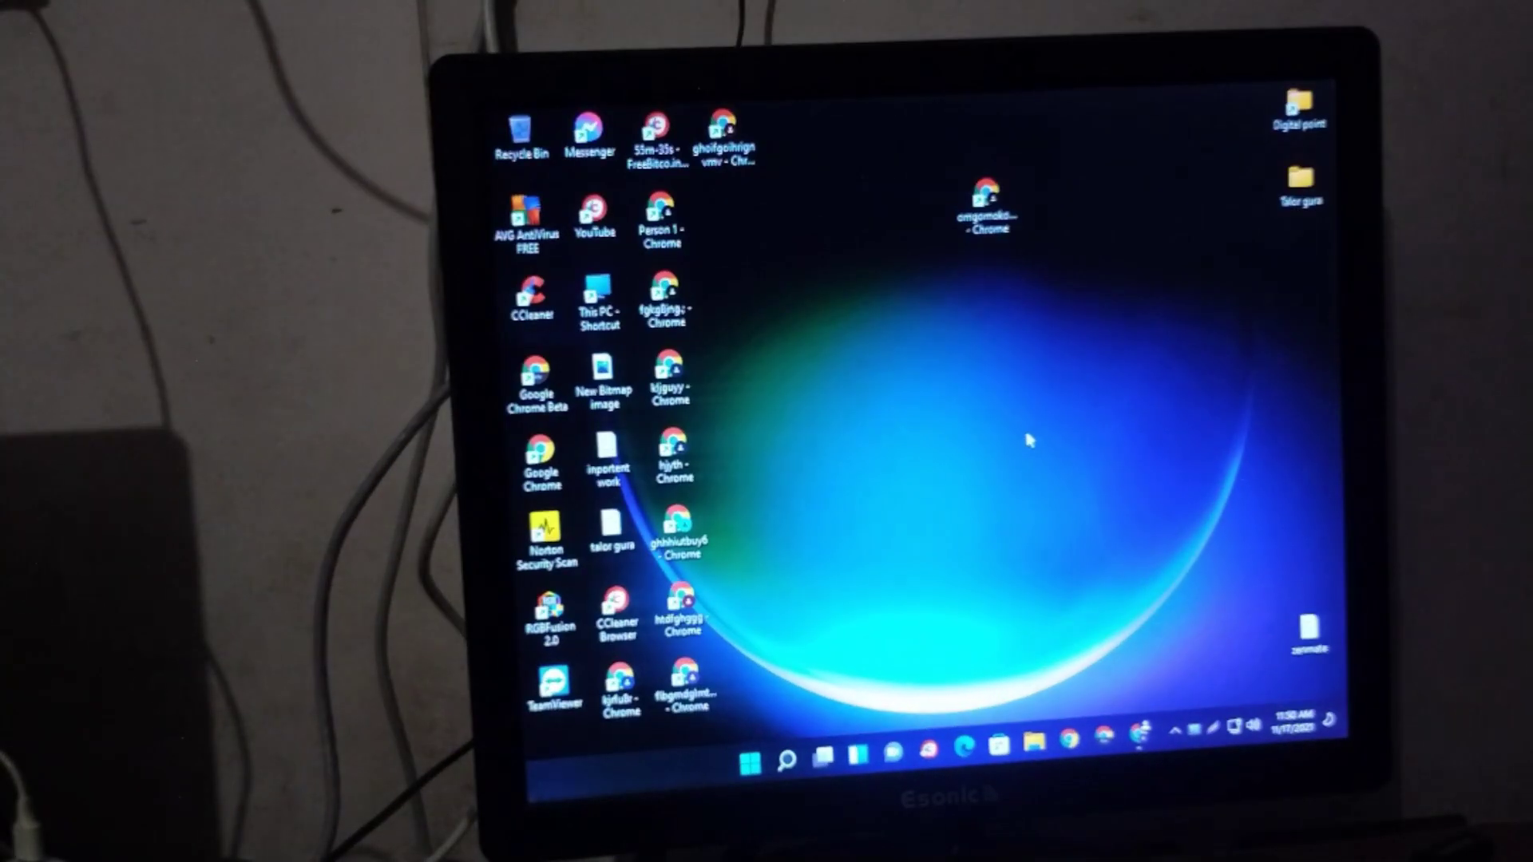
right_click(1028, 441)
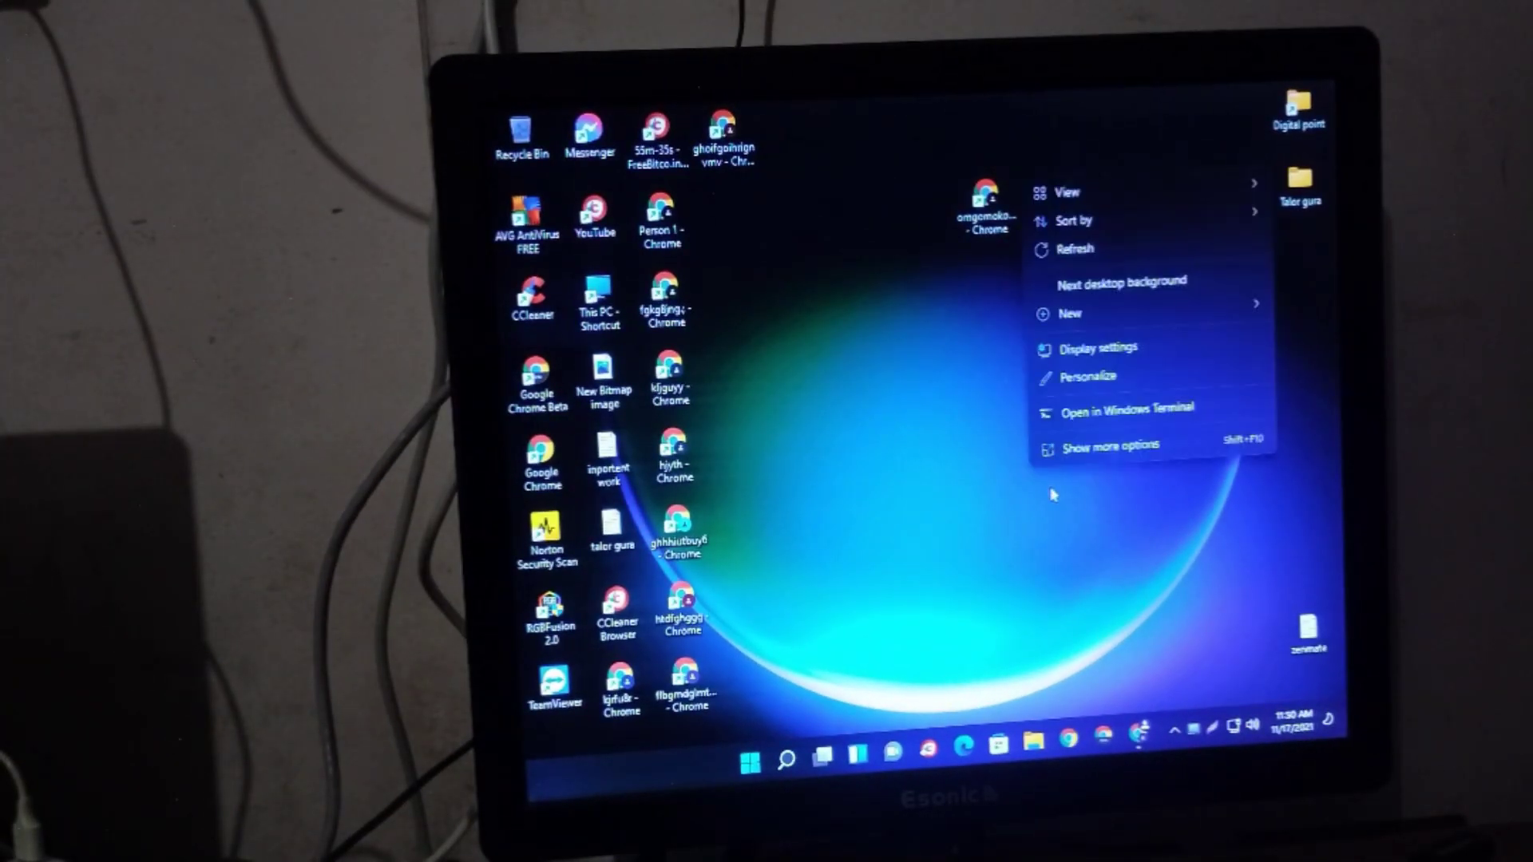